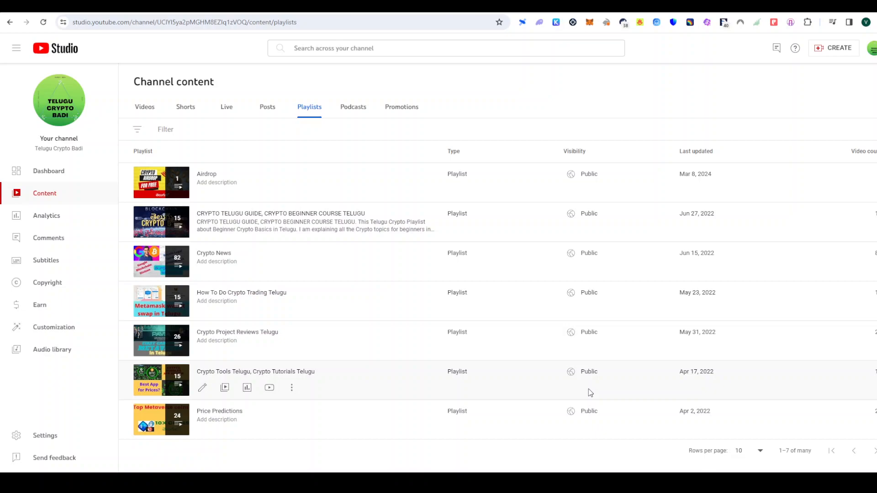
{"action": "mouse_move", "coordinate": [622, 460]}
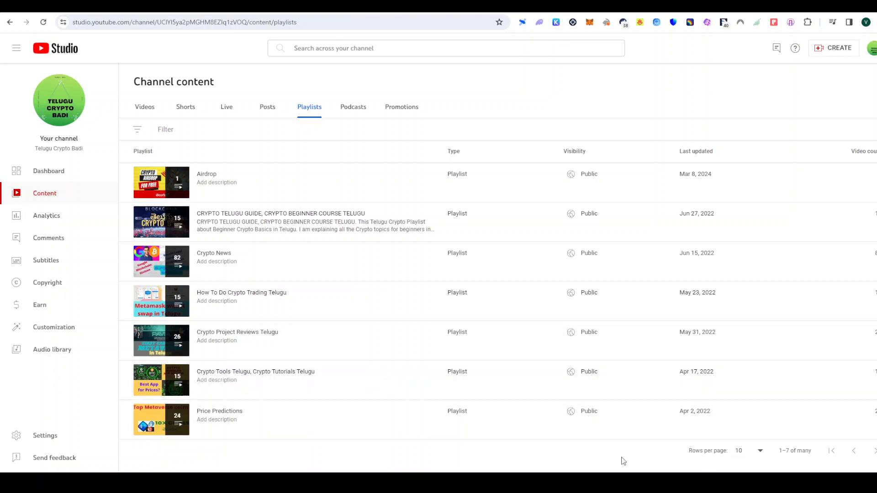
{"action": "mouse_move", "coordinate": [344, 403]}
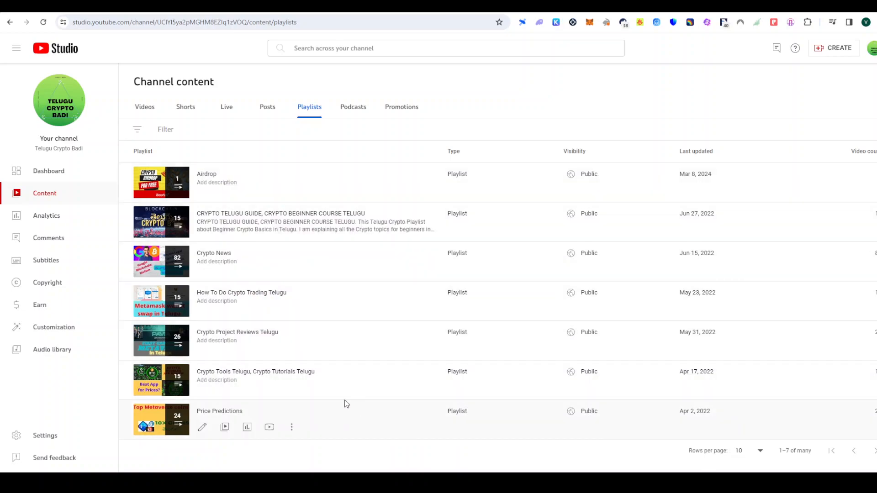
{"action": "mouse_move", "coordinate": [360, 371]}
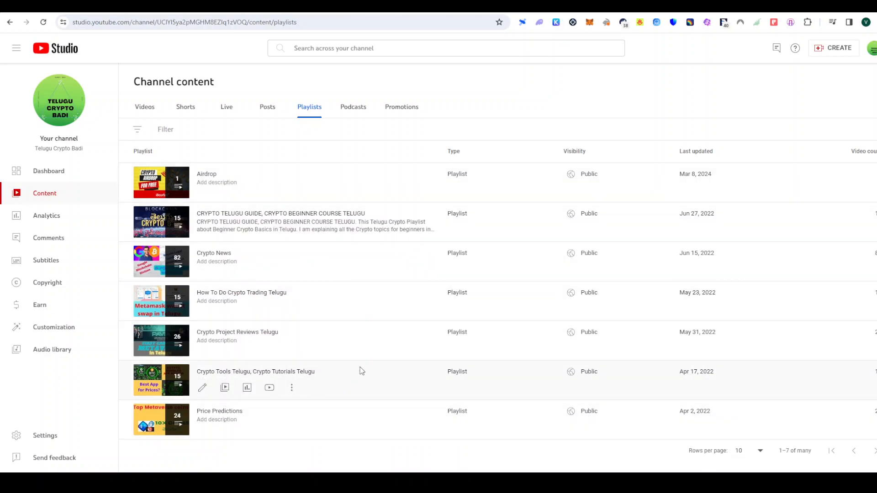
{"action": "mouse_move", "coordinate": [337, 274]}
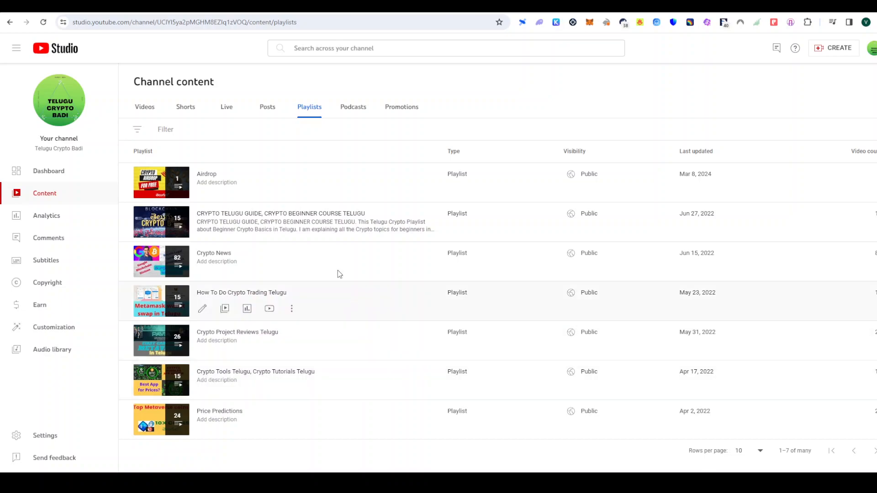
{"action": "mouse_move", "coordinate": [618, 314]}
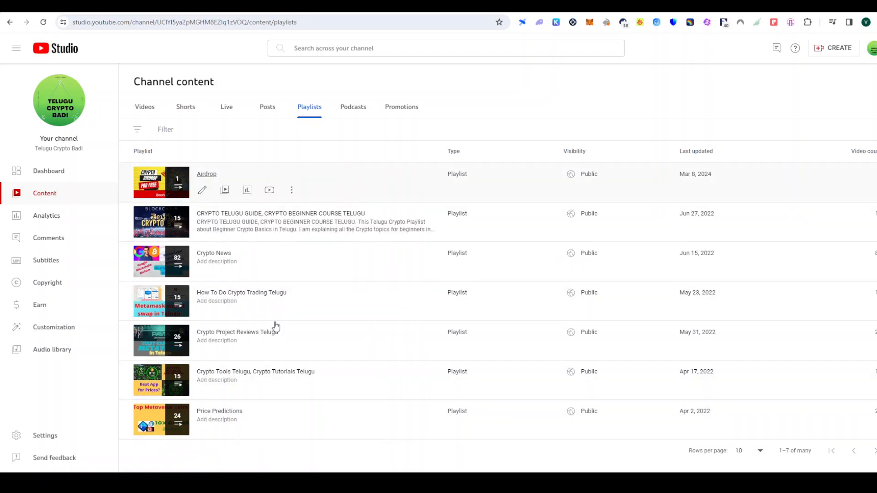
{"action": "mouse_move", "coordinate": [204, 360]}
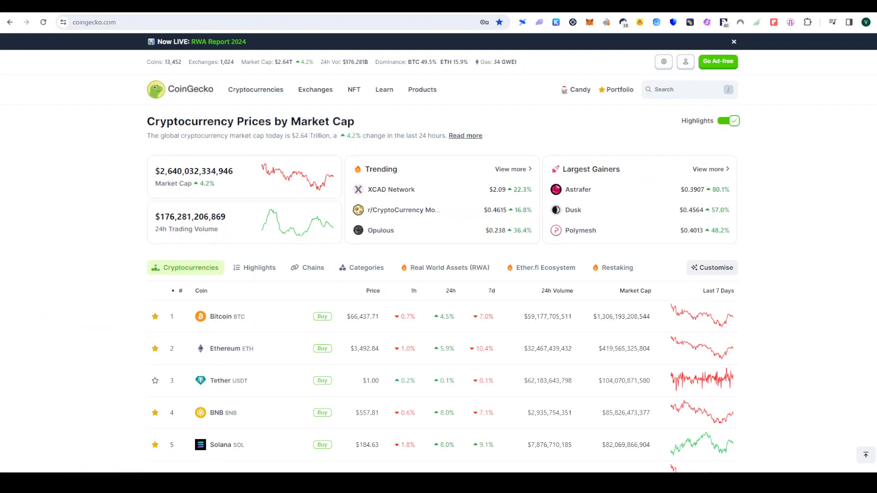
{"action": "mouse_move", "coordinate": [66, 73]}
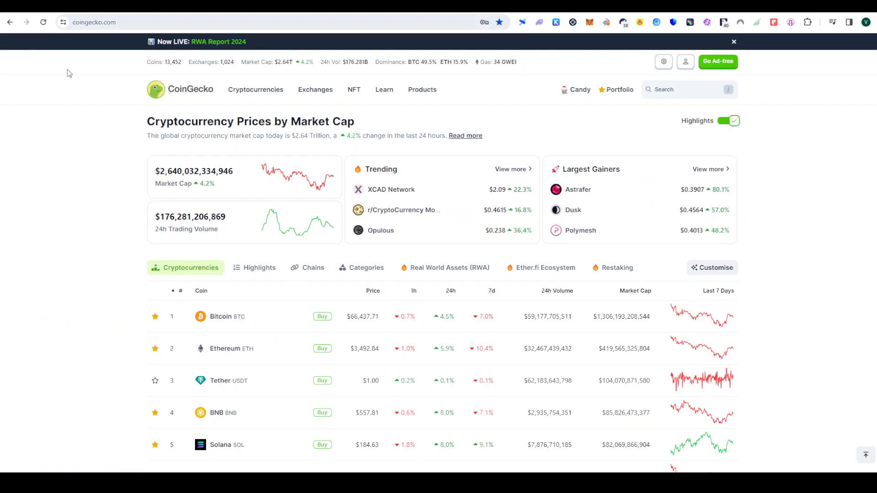
{"action": "mouse_move", "coordinate": [78, 190]}
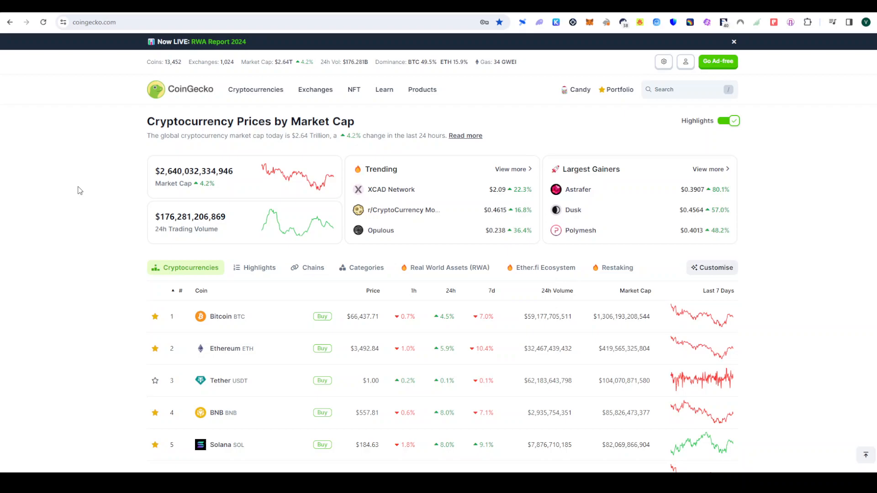
{"action": "mouse_move", "coordinate": [872, 423]}
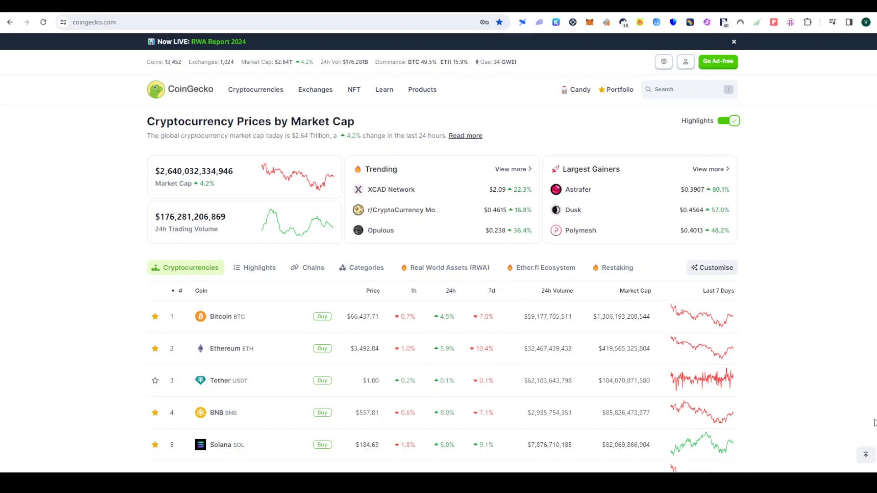
{"action": "mouse_move", "coordinate": [1, 263]}
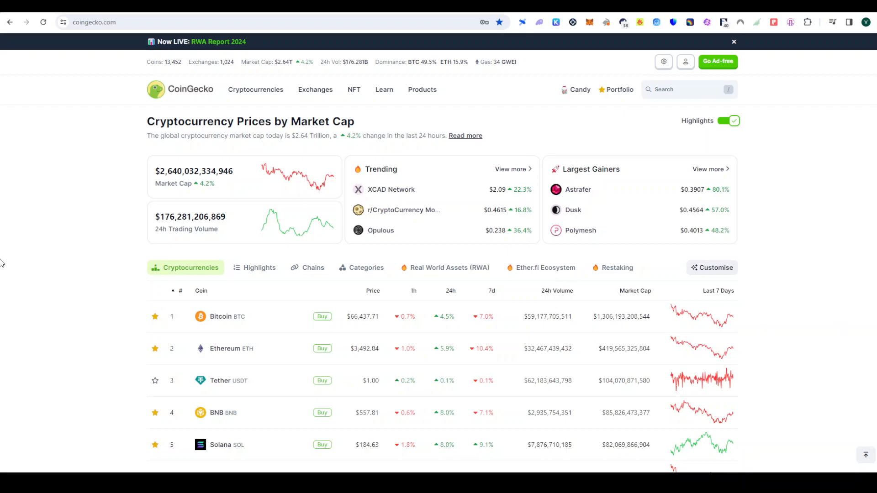
{"action": "mouse_move", "coordinate": [82, 264]}
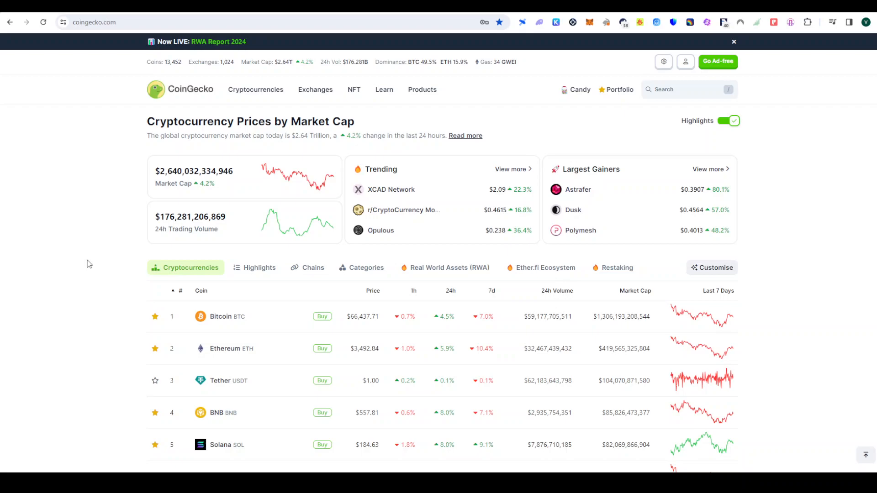
{"action": "mouse_move", "coordinate": [137, 253]}
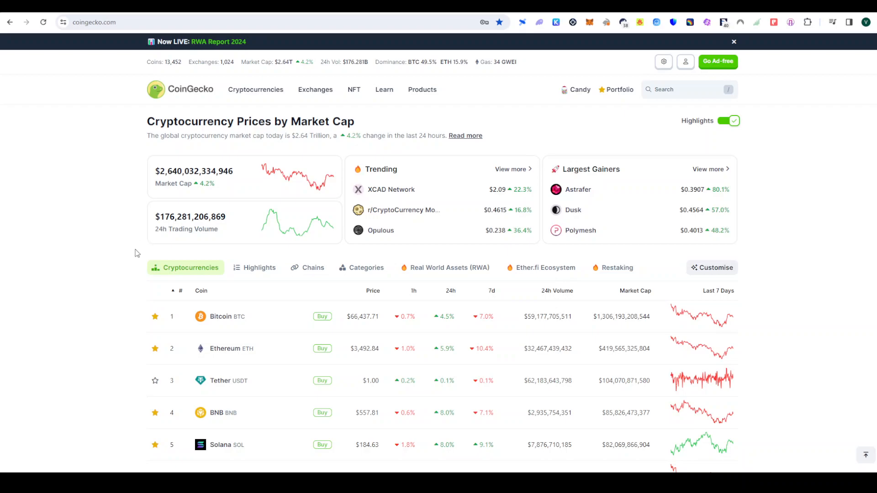
{"action": "mouse_move", "coordinate": [302, 116]}
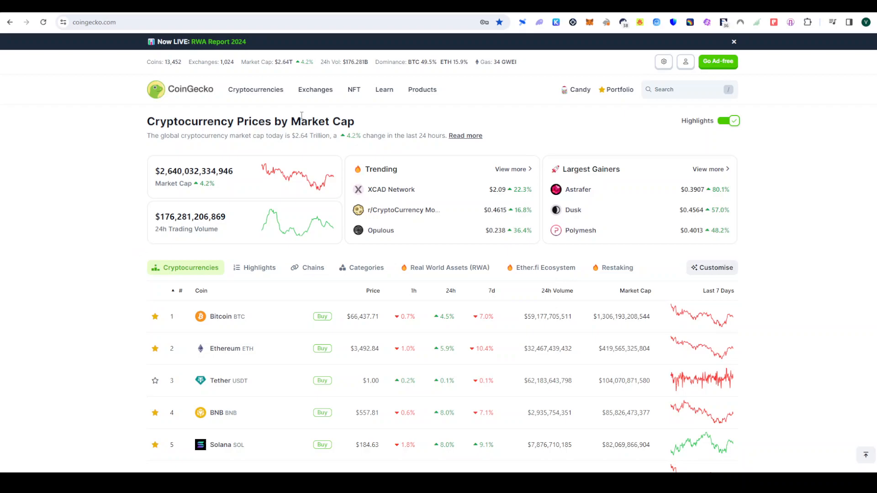
- Open the Bitcoin coin page from the market-cap list
{"action": "left_click", "coordinate": [220, 316]}
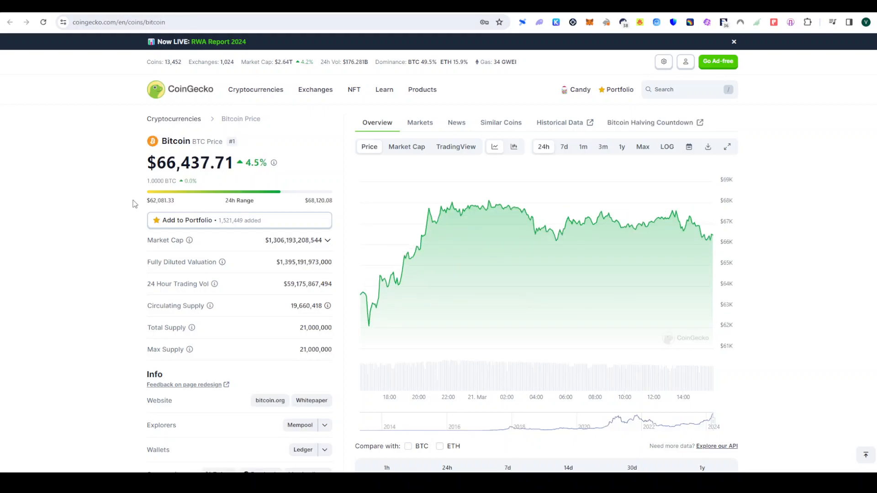
{"action": "mouse_move", "coordinate": [247, 179]}
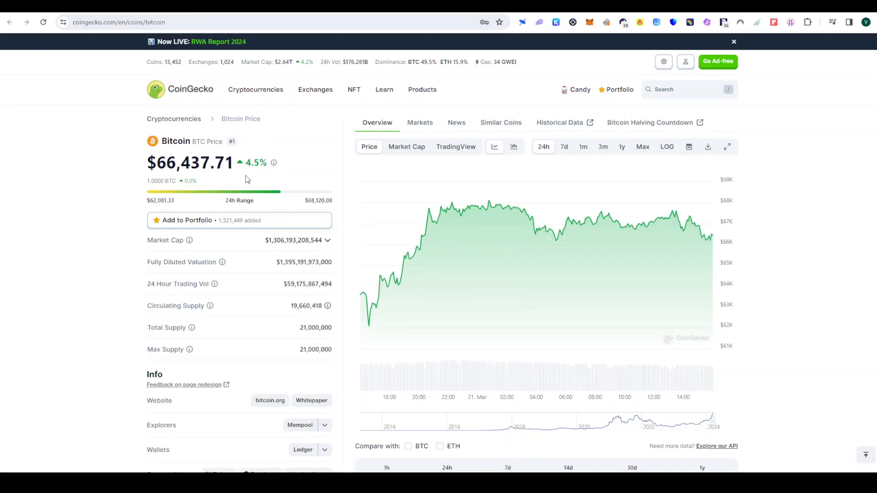
{"action": "mouse_move", "coordinate": [298, 228]}
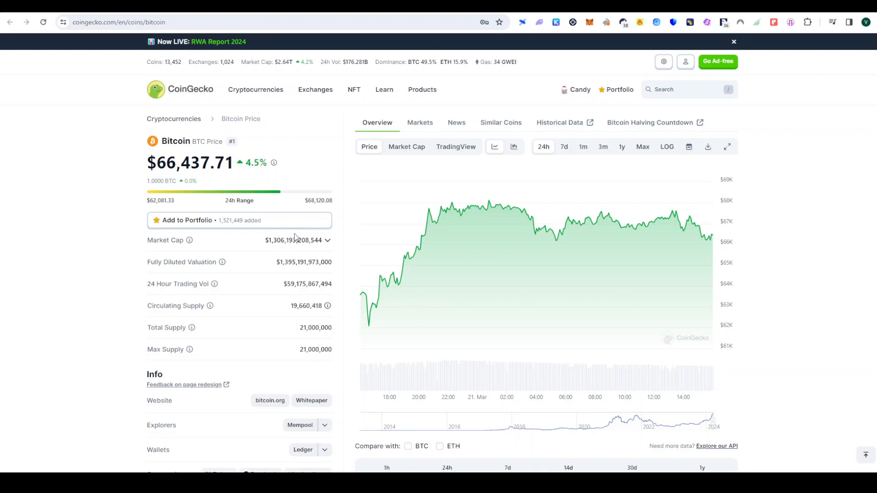
{"action": "mouse_move", "coordinate": [102, 348]}
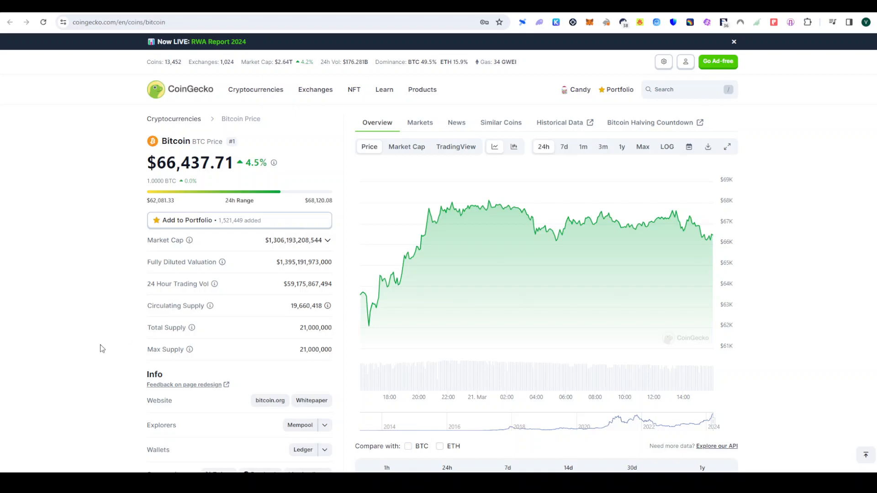
{"action": "mouse_move", "coordinate": [105, 347]}
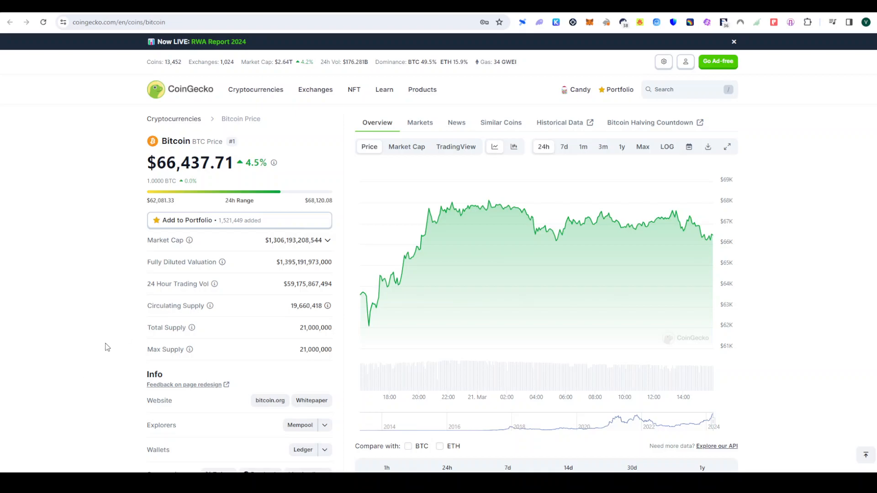
{"action": "mouse_move", "coordinate": [157, 155]}
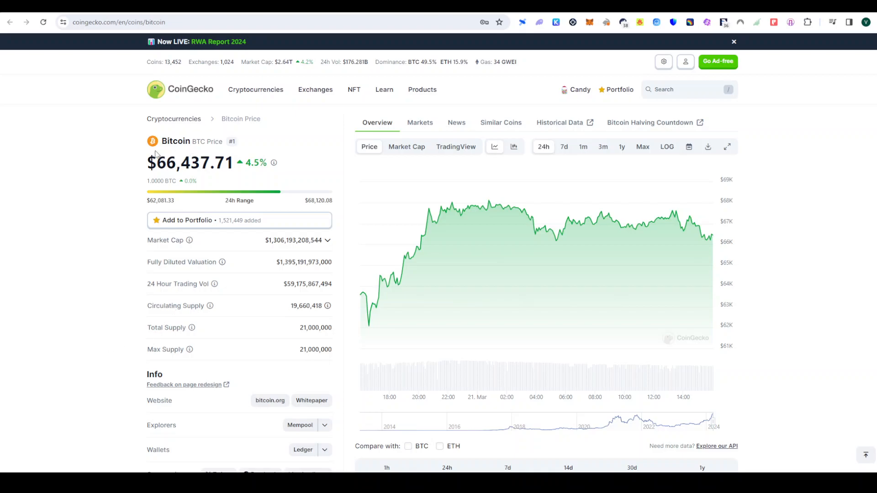
{"action": "mouse_move", "coordinate": [157, 155]}
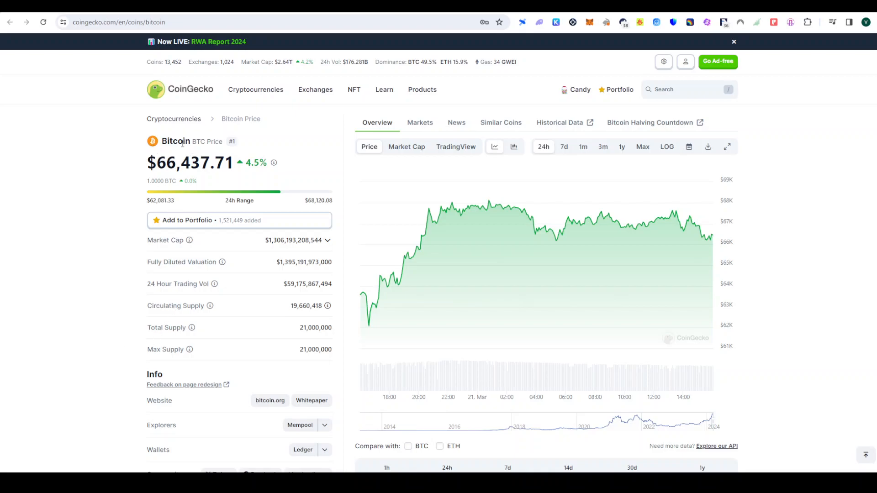
{"action": "mouse_move", "coordinate": [161, 149]}
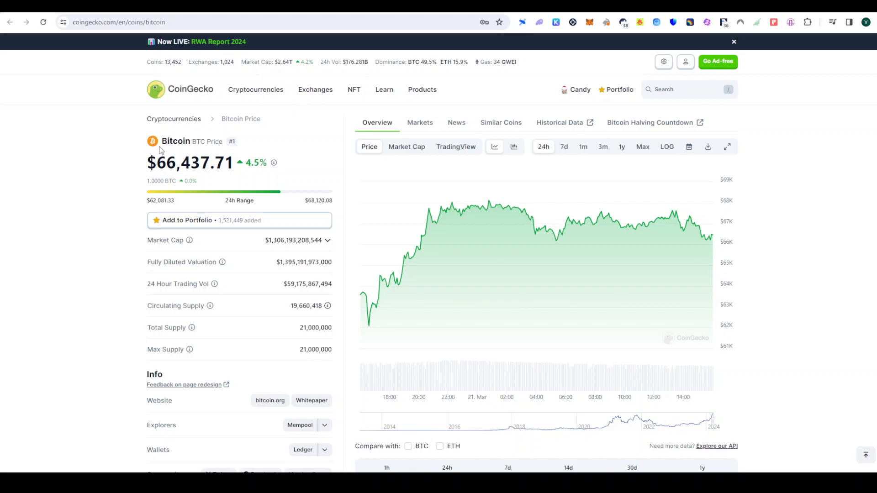
{"action": "mouse_move", "coordinate": [208, 195]}
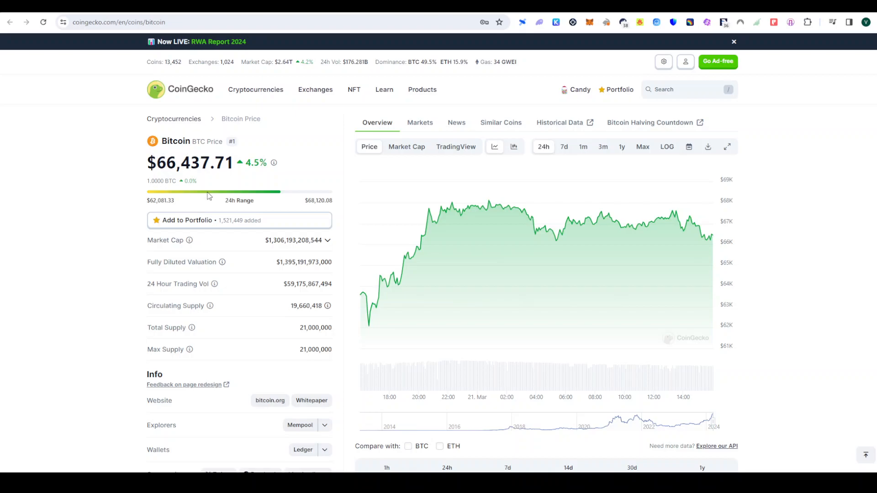
{"action": "mouse_move", "coordinate": [201, 180]}
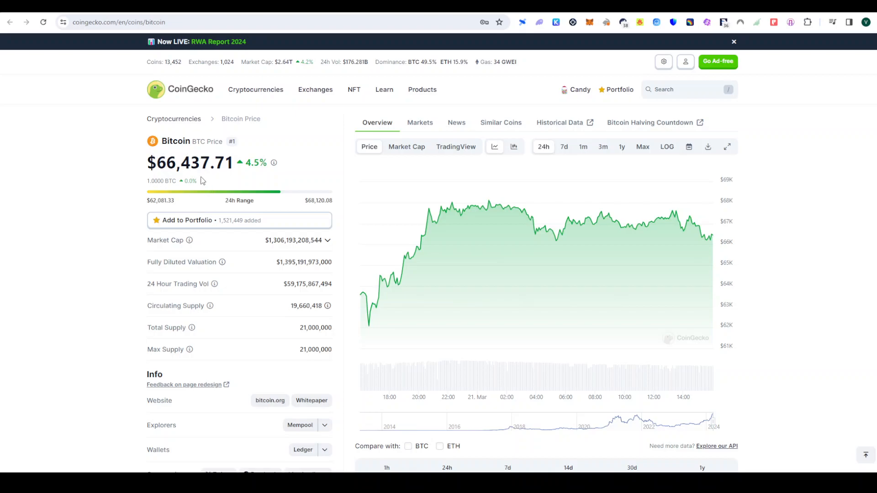
{"action": "mouse_move", "coordinate": [195, 181]}
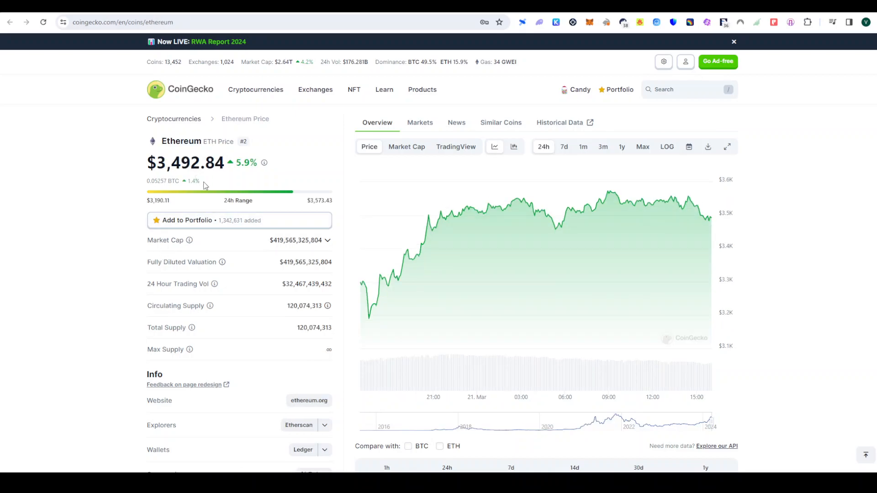
{"action": "mouse_move", "coordinate": [114, 235]}
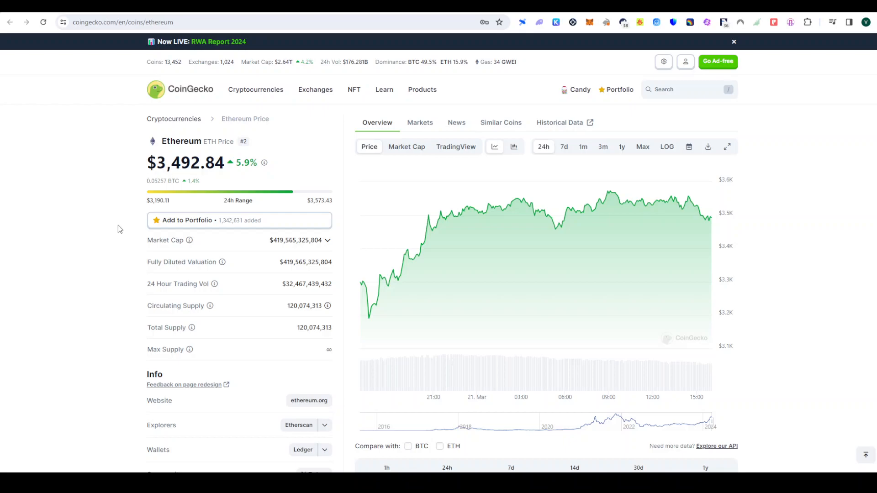
{"action": "mouse_move", "coordinate": [200, 161]}
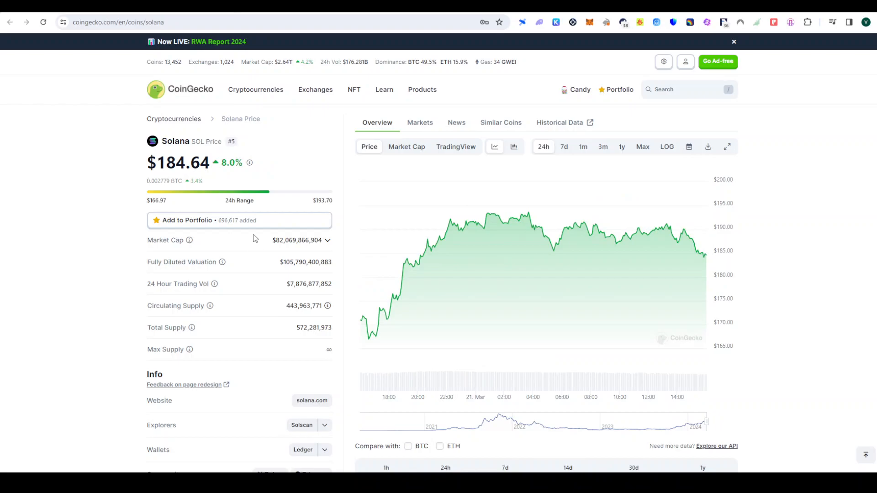
{"action": "mouse_move", "coordinate": [515, 280]}
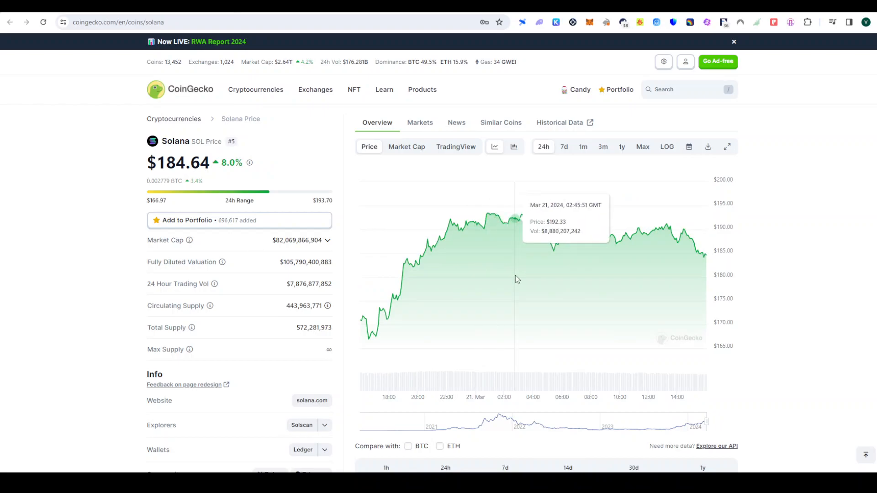
{"action": "mouse_move", "coordinate": [513, 280]}
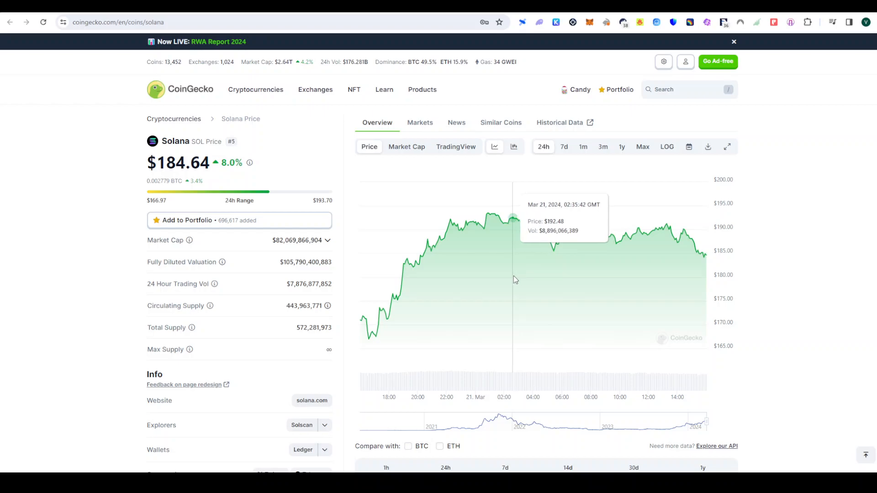
{"action": "mouse_move", "coordinate": [644, 248]}
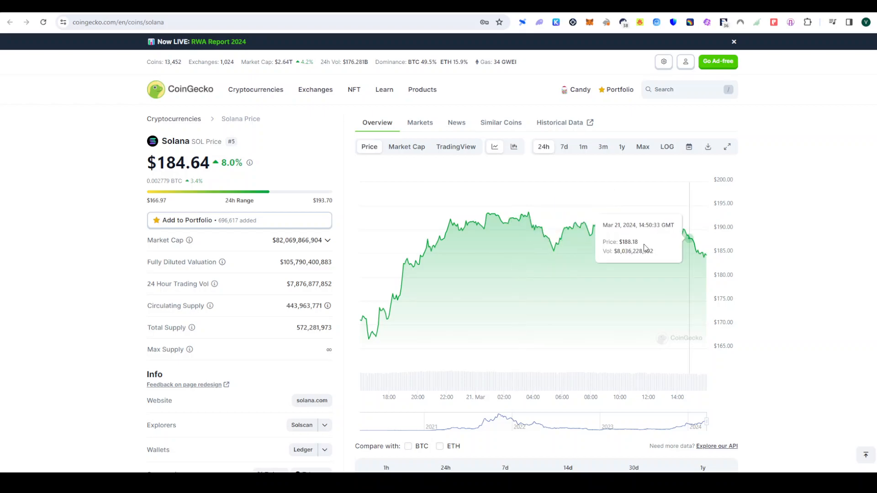
{"action": "mouse_move", "coordinate": [799, 234]}
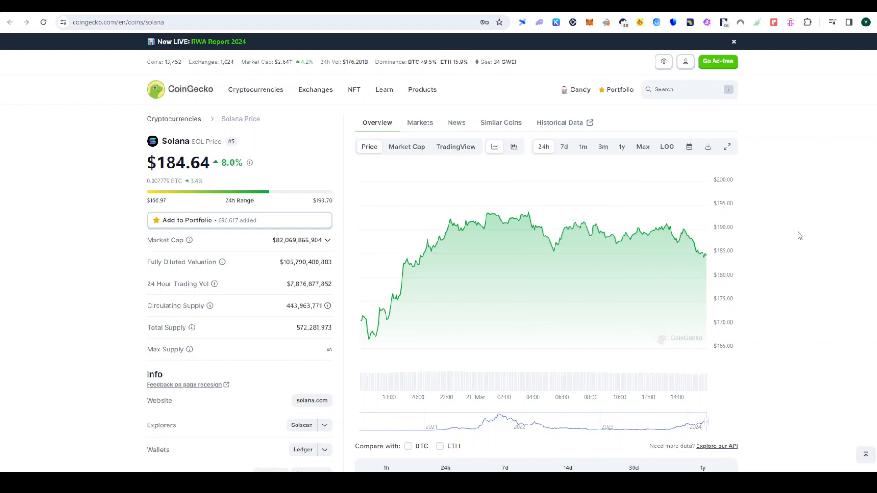
{"action": "mouse_move", "coordinate": [804, 232]}
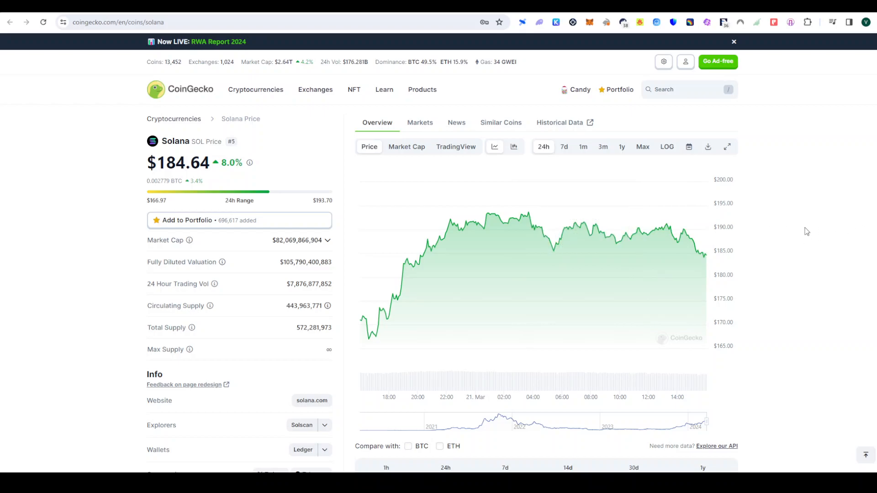
{"action": "mouse_move", "coordinate": [627, 248]}
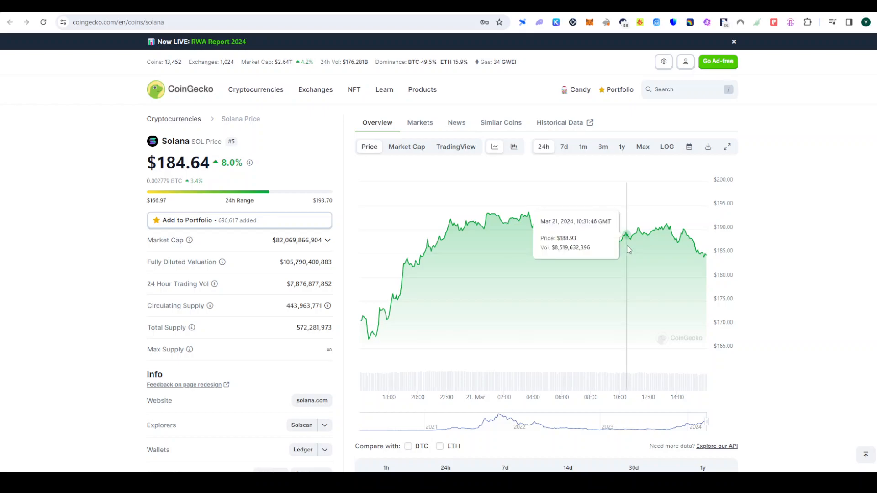
{"action": "mouse_move", "coordinate": [66, 302]}
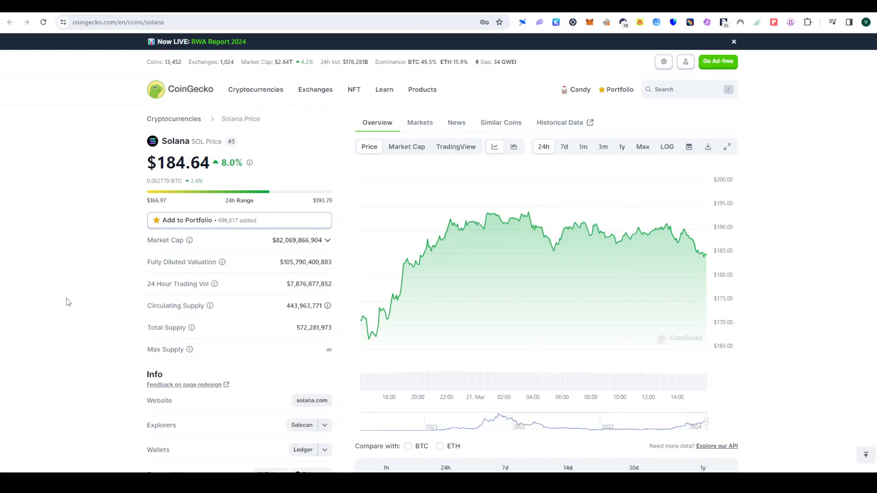
{"action": "mouse_move", "coordinate": [145, 285]}
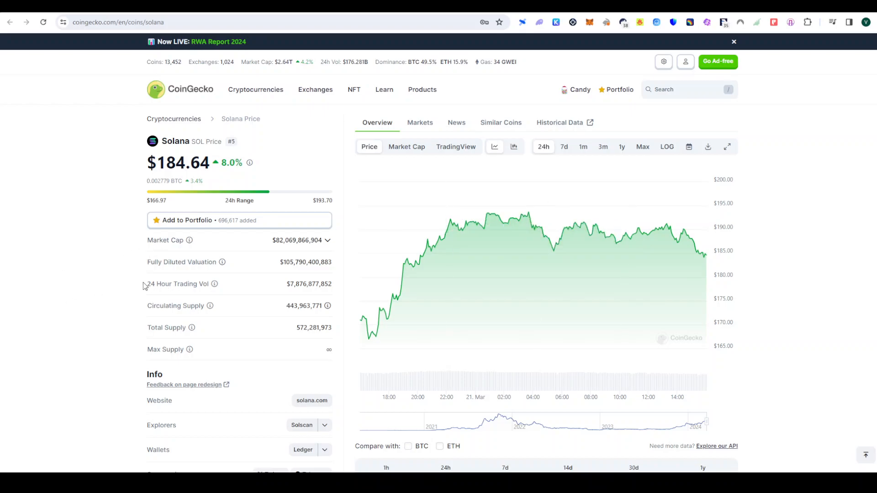
{"action": "mouse_move", "coordinate": [176, 282]}
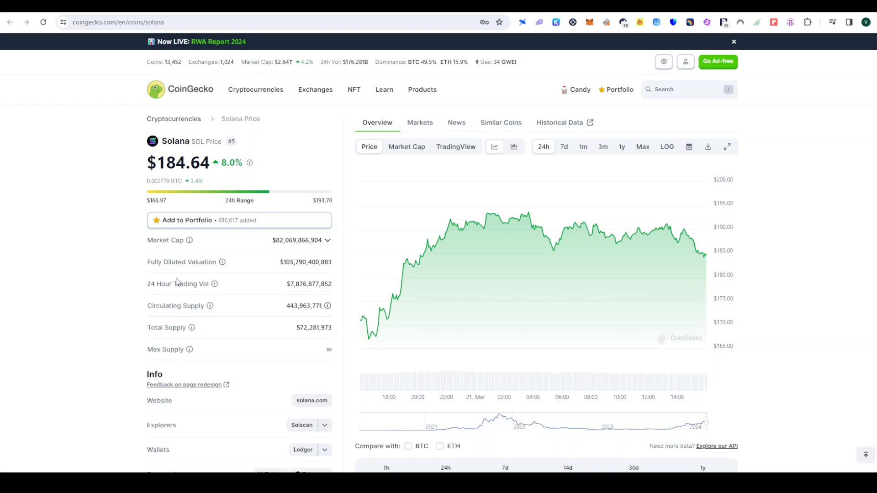
{"action": "mouse_move", "coordinate": [315, 273]}
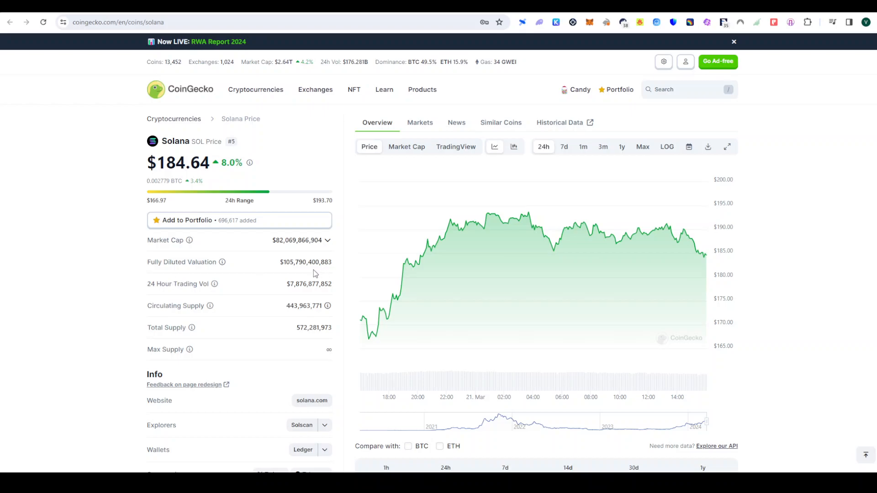
{"action": "mouse_move", "coordinate": [292, 250]}
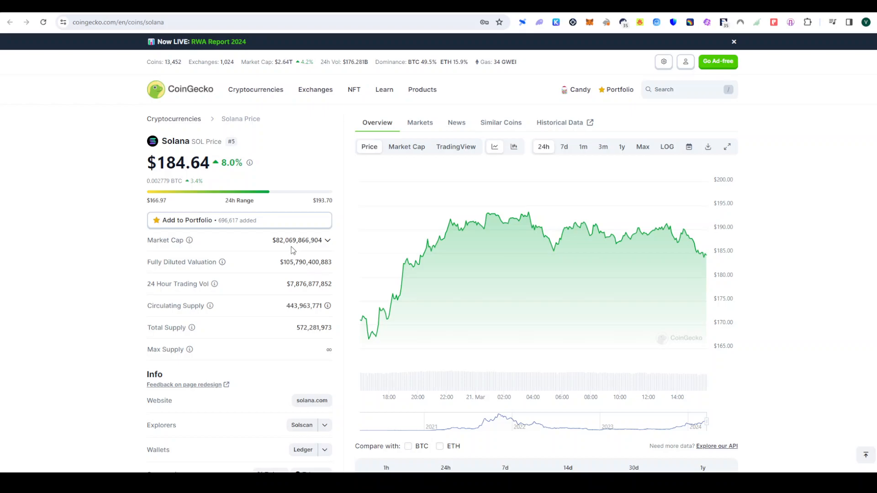
{"action": "mouse_move", "coordinate": [156, 220]}
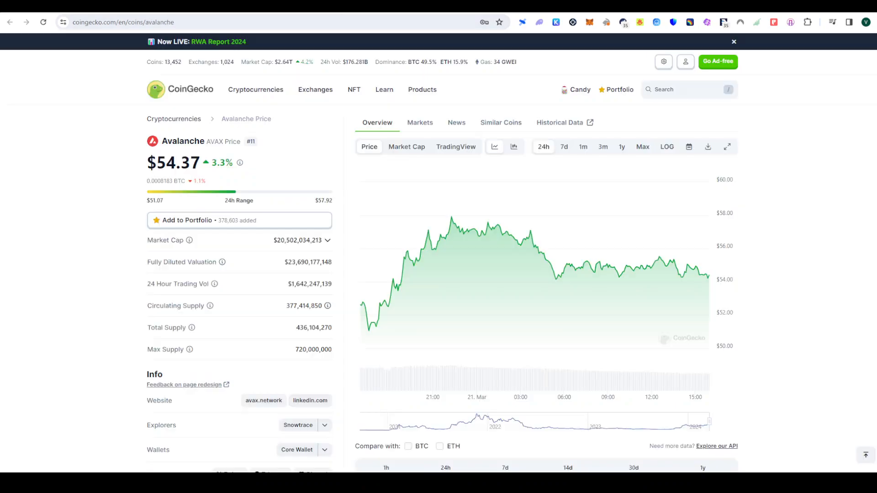
{"action": "mouse_move", "coordinate": [278, 15]}
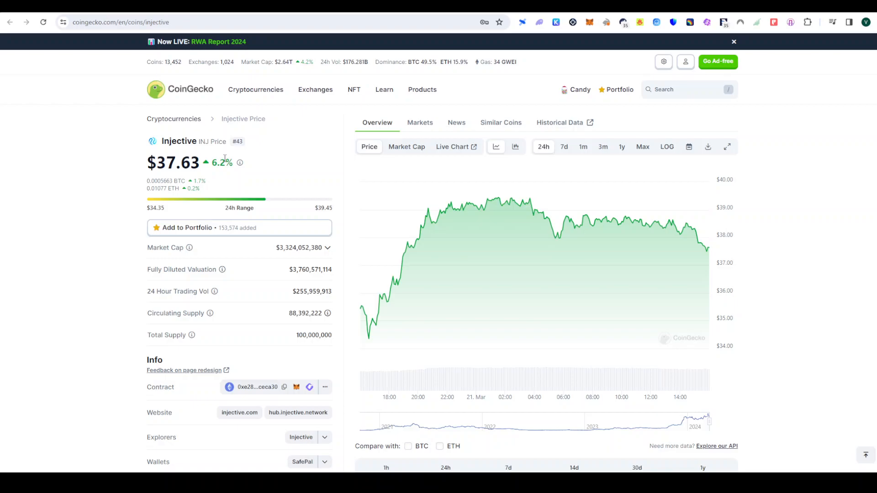
{"action": "mouse_move", "coordinate": [283, 164]}
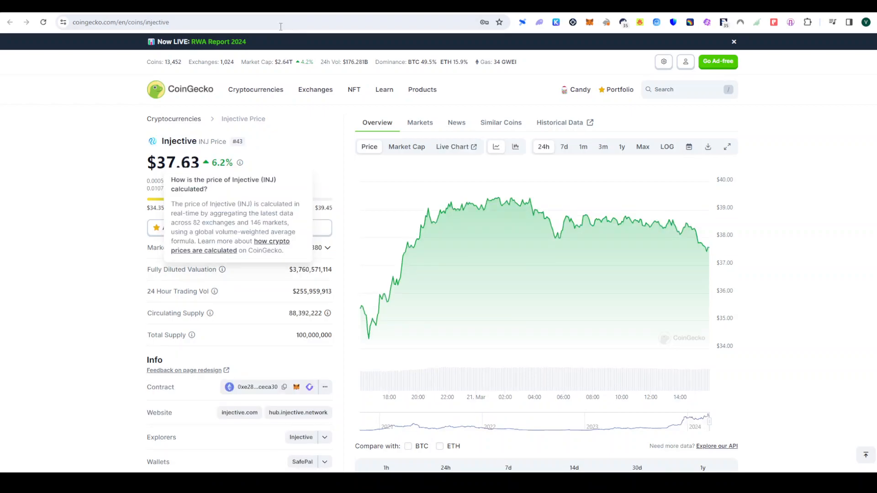
{"action": "mouse_move", "coordinate": [271, 203]}
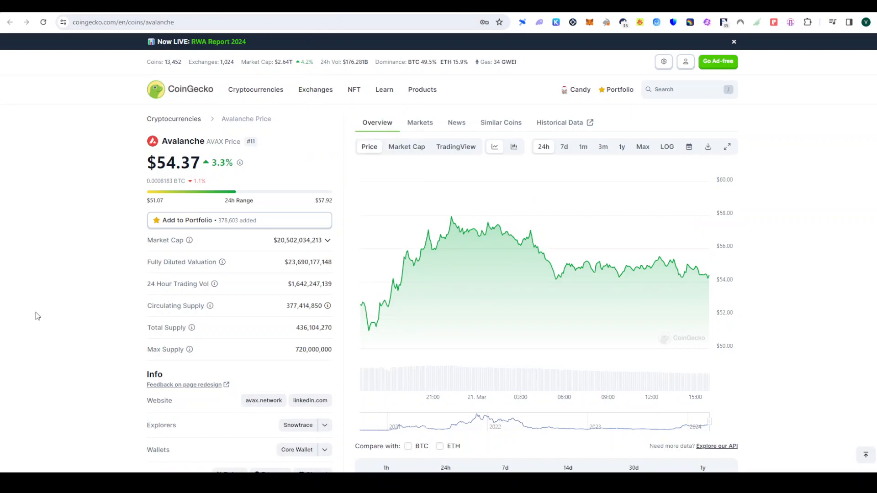
{"action": "mouse_move", "coordinate": [98, 390]}
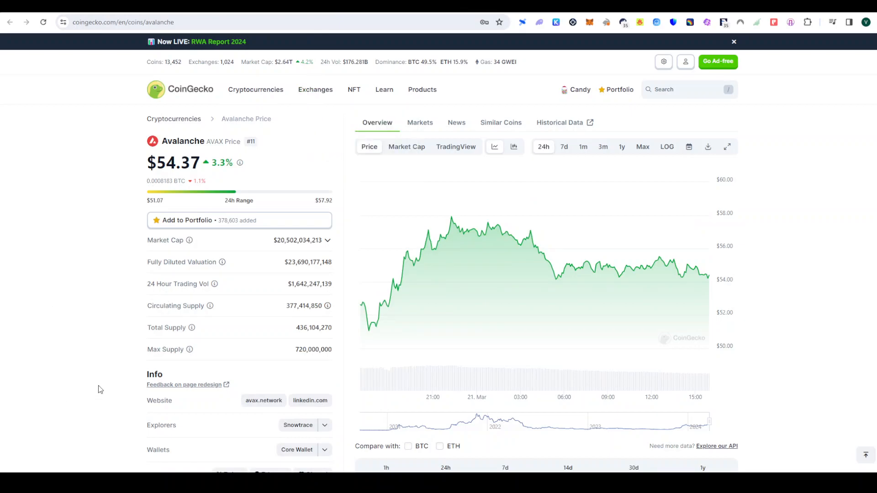
{"action": "mouse_move", "coordinate": [32, 268]}
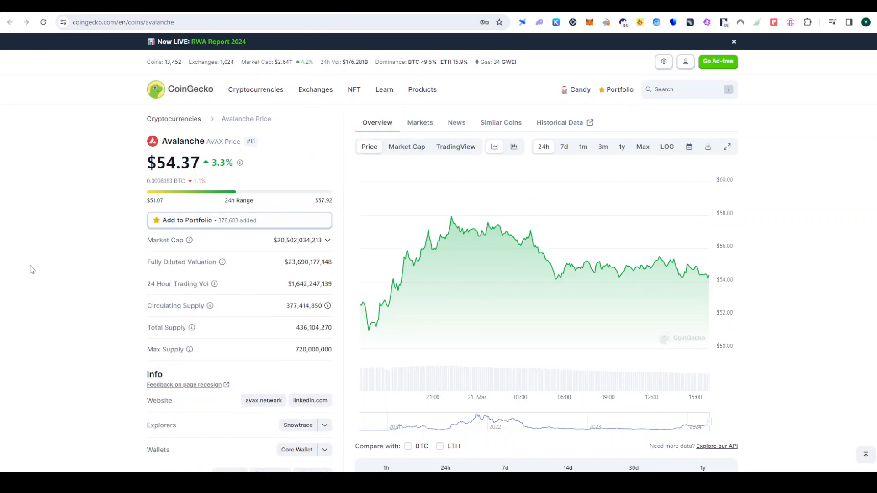
{"action": "mouse_move", "coordinate": [63, 322]}
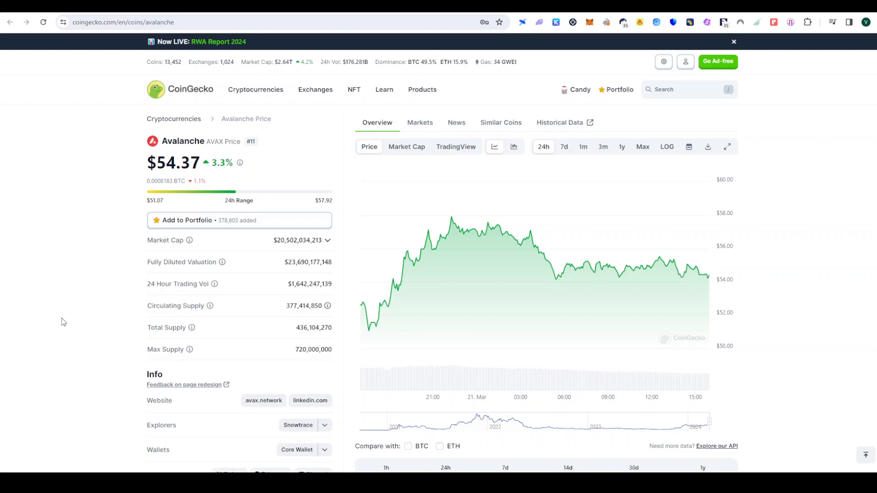
{"action": "mouse_move", "coordinate": [84, 344]}
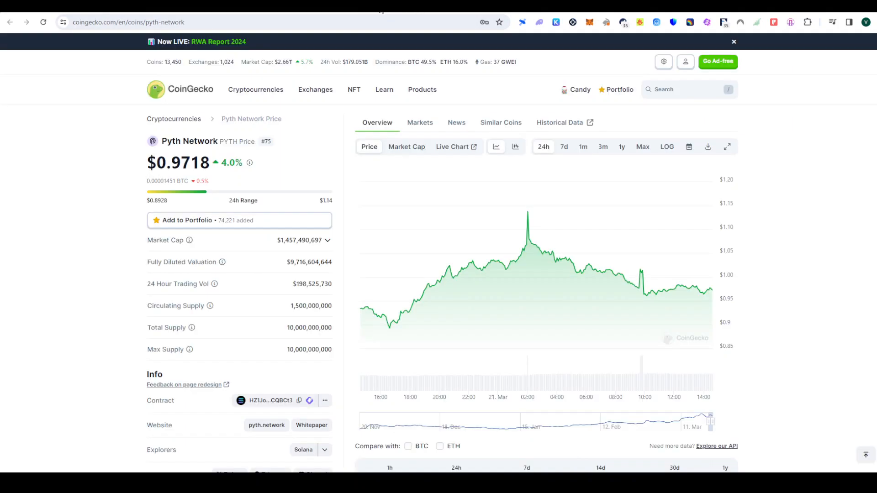
- Switch to the DefiLlama oracles tab after viewing Pyth Network
{"action": "left_click", "coordinate": [128, 22]}
{"action": "type", "text": "defillama.com/oracles"}
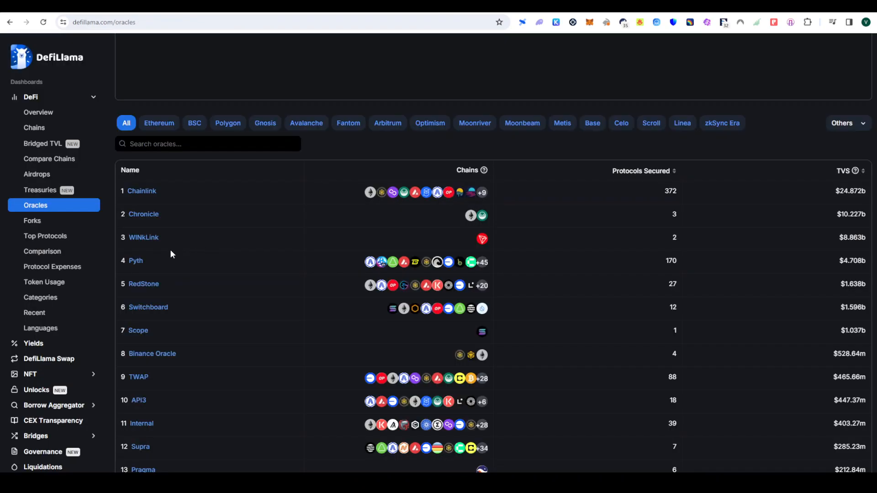
{"action": "mouse_move", "coordinate": [175, 207]}
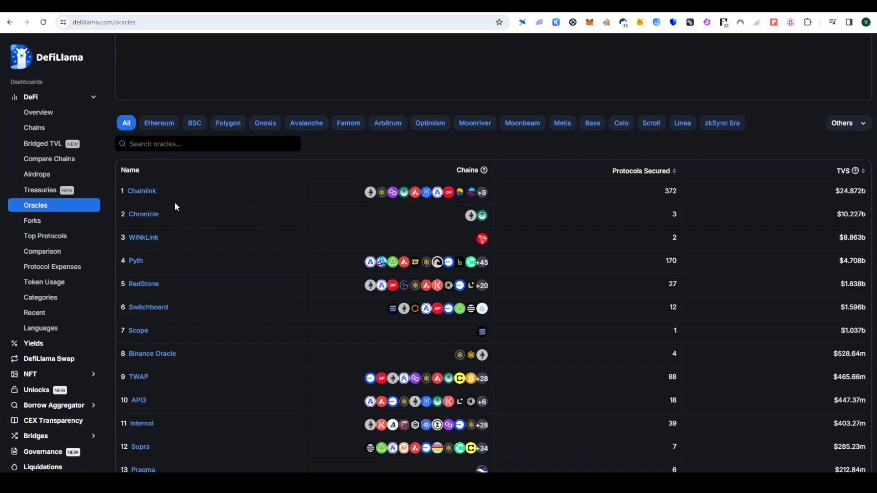
{"action": "mouse_move", "coordinate": [447, 73]}
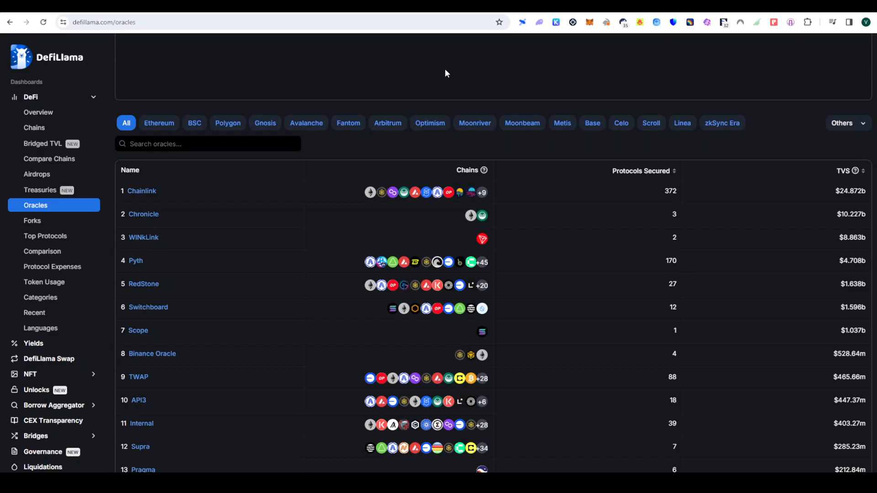
{"action": "mouse_move", "coordinate": [492, 201]}
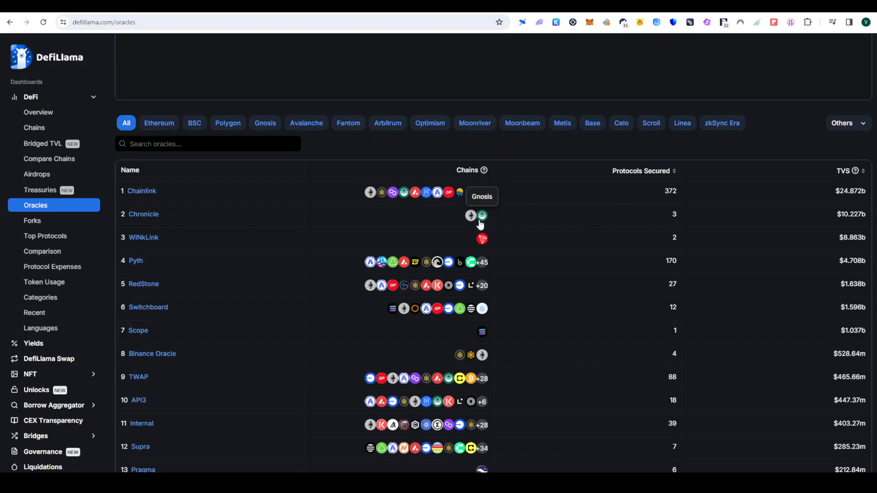
{"action": "mouse_move", "coordinate": [564, 200]}
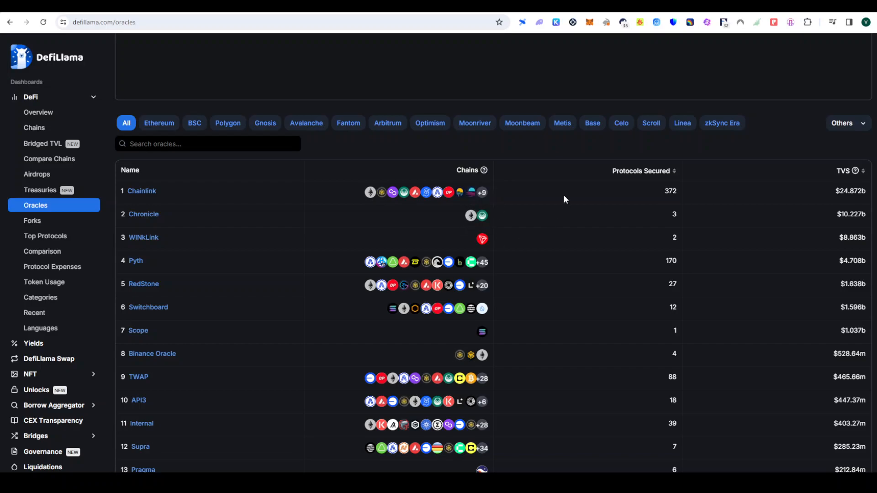
{"action": "mouse_move", "coordinate": [560, 198]}
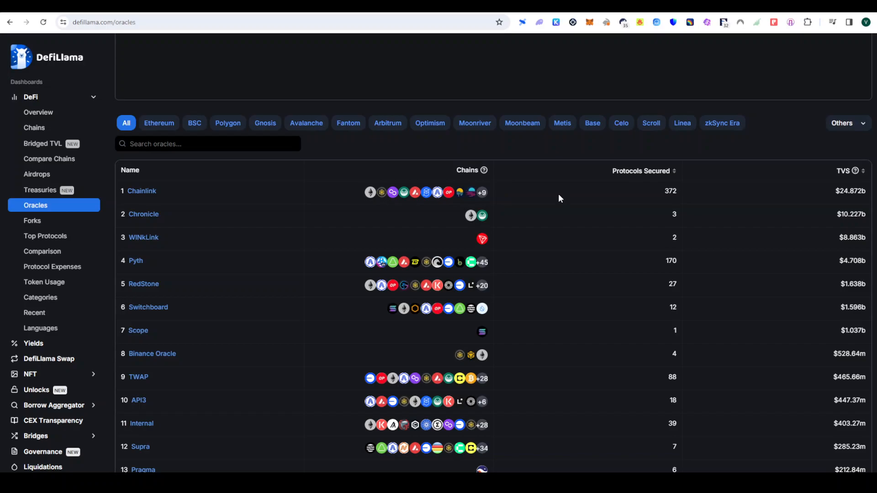
{"action": "mouse_move", "coordinate": [426, 193]}
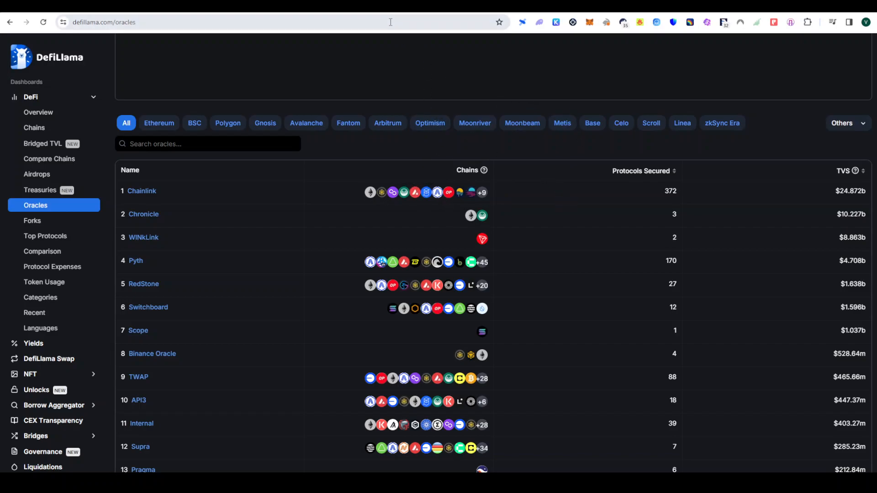
{"action": "mouse_move", "coordinate": [186, 245]}
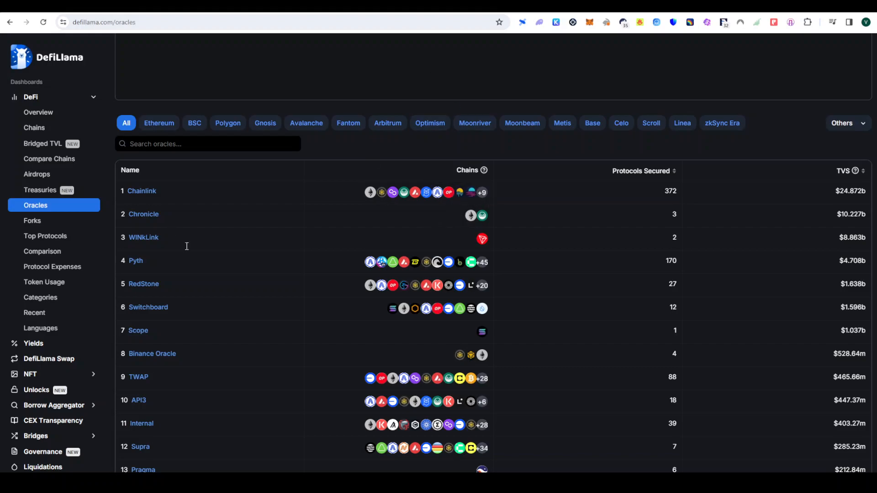
{"action": "mouse_move", "coordinate": [663, 202]}
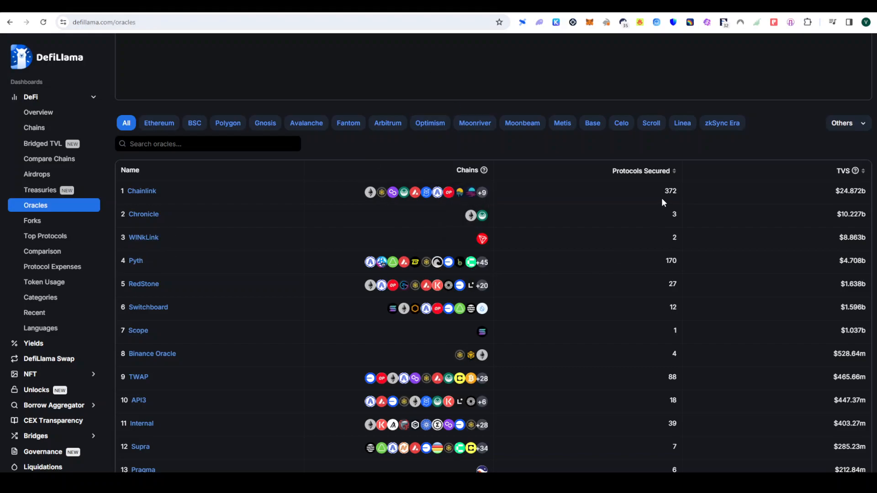
{"action": "mouse_move", "coordinate": [679, 196]}
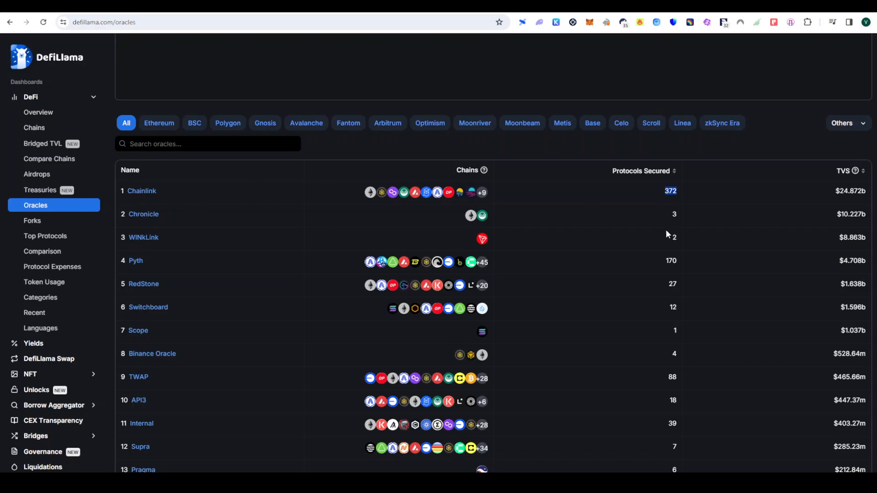
{"action": "mouse_move", "coordinate": [675, 203]}
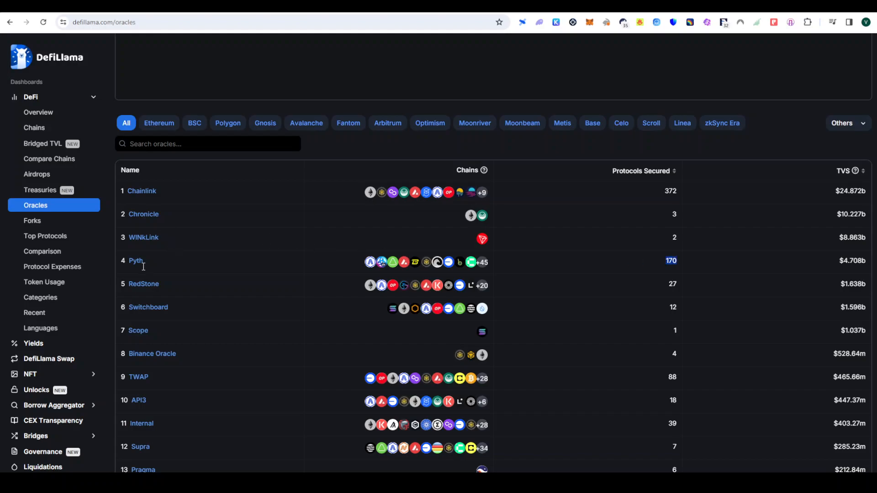
{"action": "mouse_move", "coordinate": [687, 275]}
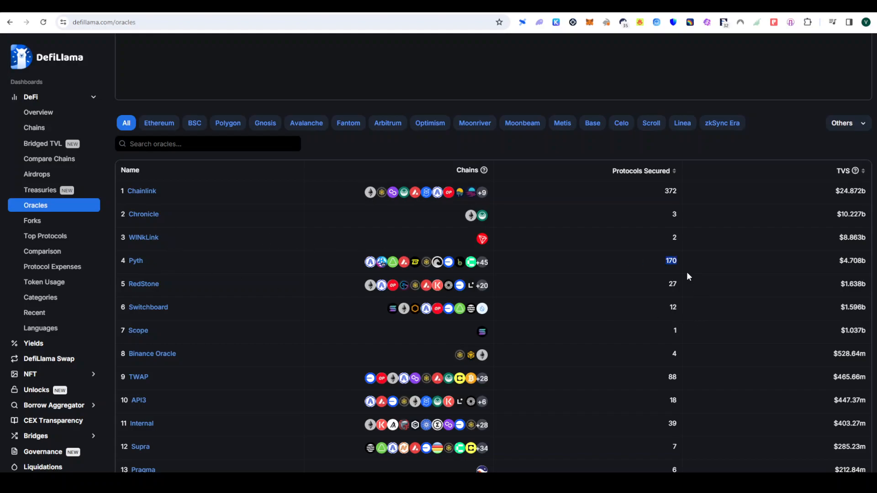
{"action": "mouse_move", "coordinate": [691, 265]}
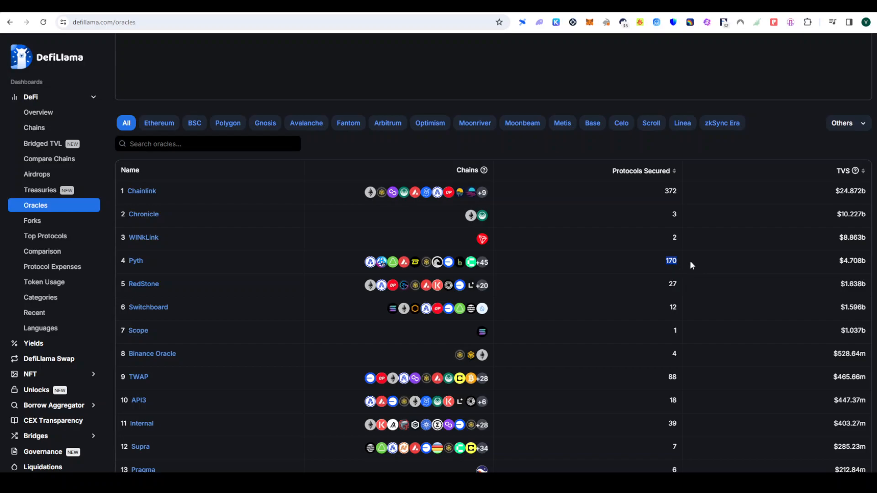
{"action": "mouse_move", "coordinate": [647, 139]}
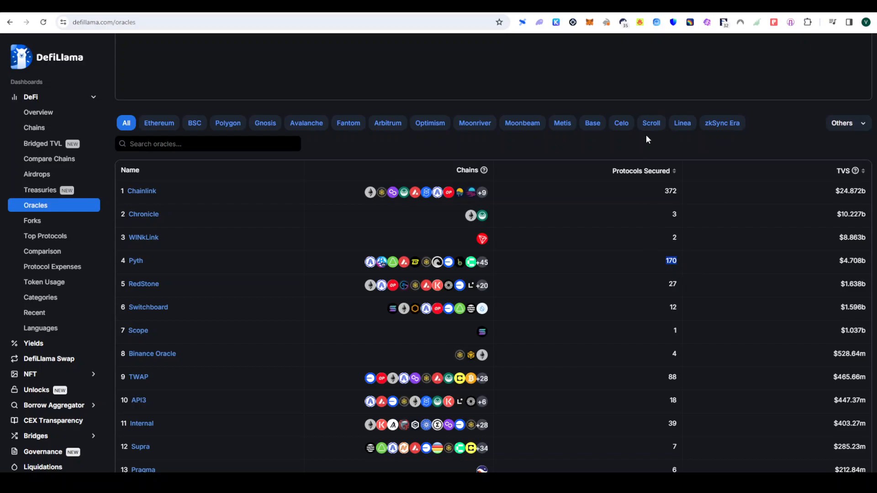
{"action": "mouse_move", "coordinate": [327, 183]}
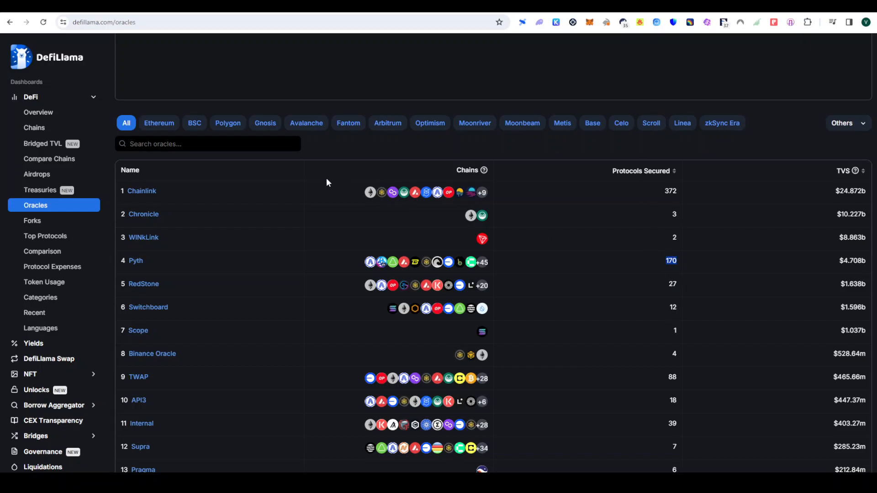
{"action": "mouse_move", "coordinate": [456, 142]}
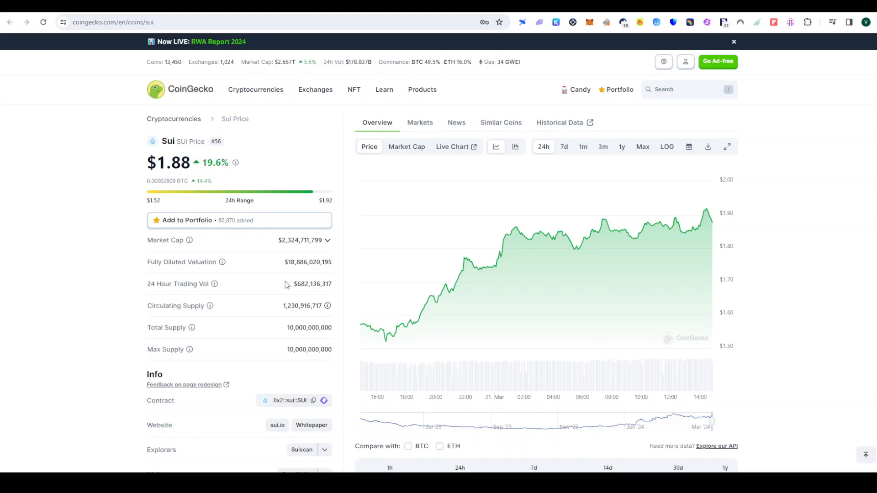
{"action": "mouse_move", "coordinate": [218, 317]}
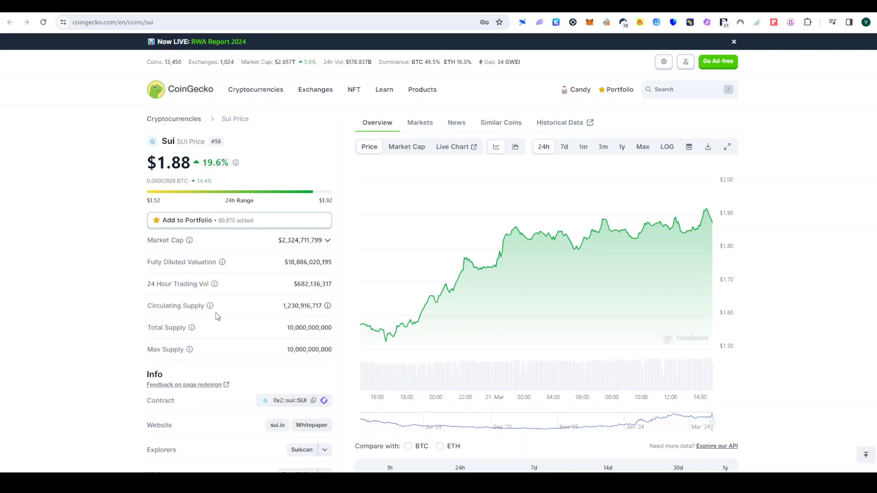
- Scroll through Sui's info links, performance and news, then return to the chart
{"action": "scroll", "scroll_direction": "down", "scroll_amount": 3}
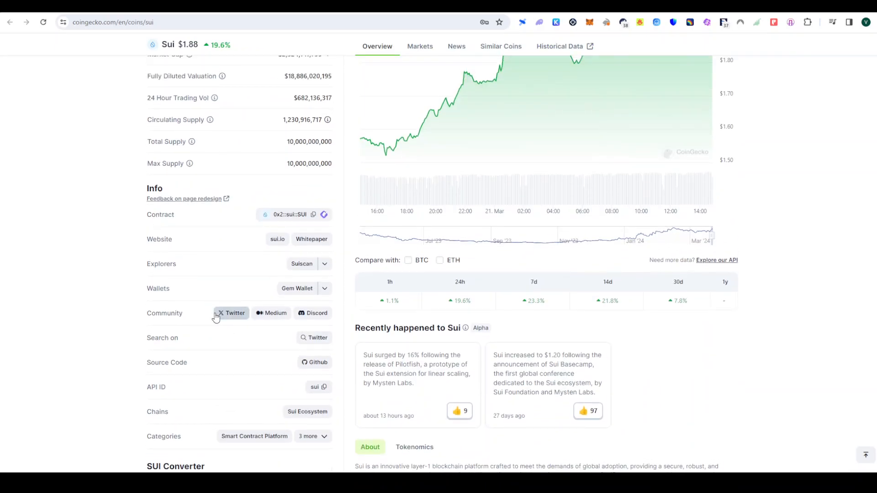
{"action": "scroll", "scroll_direction": "up", "scroll_amount": 3}
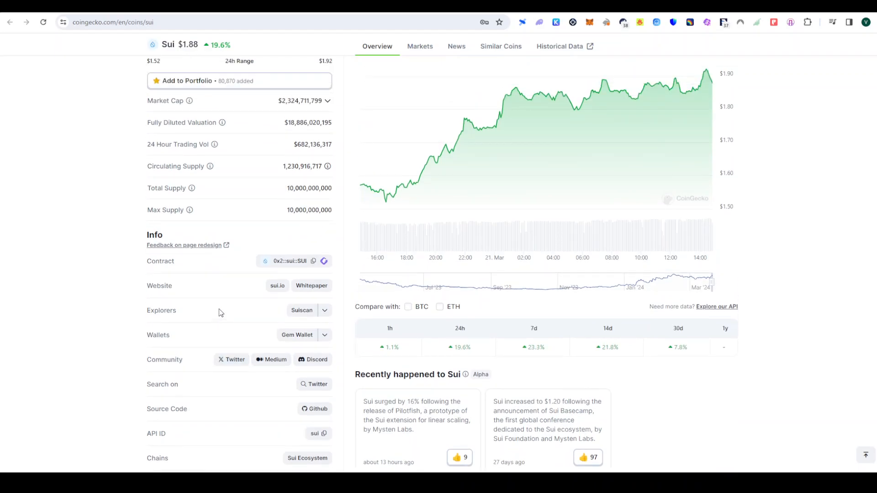
{"action": "scroll", "scroll_direction": "up", "scroll_amount": 3}
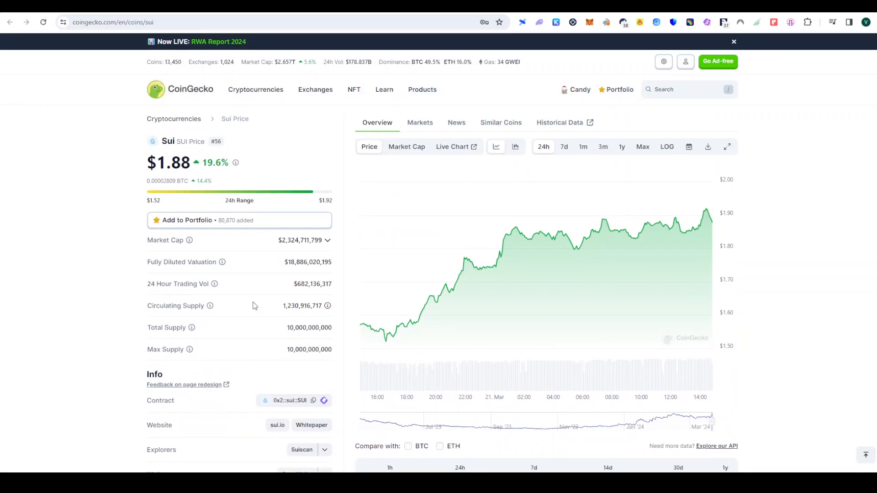
{"action": "mouse_move", "coordinate": [277, 285]}
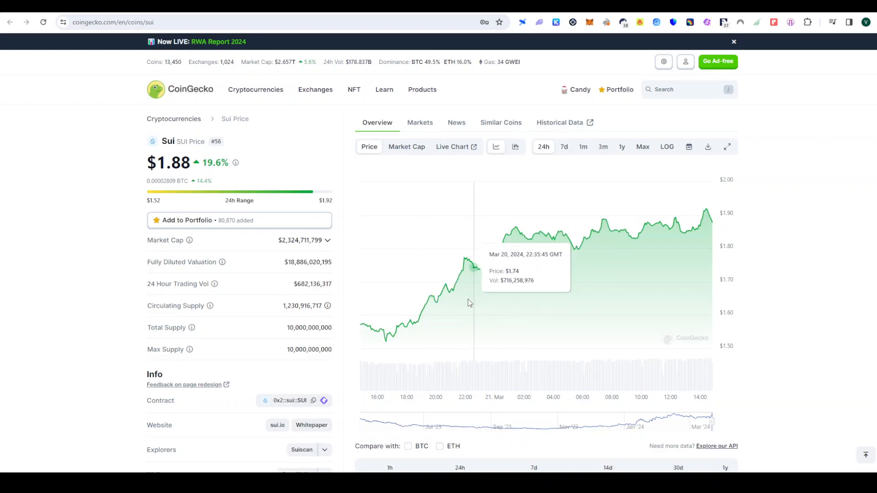
{"action": "mouse_move", "coordinate": [492, 266]}
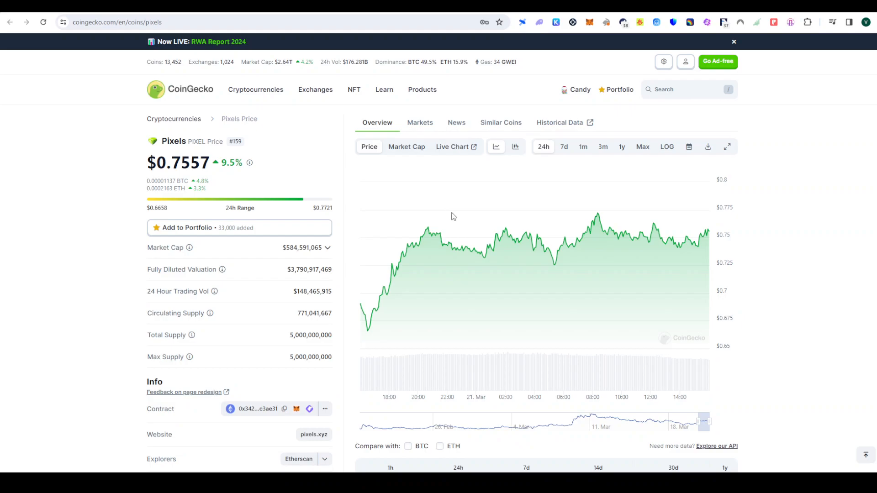
{"action": "mouse_move", "coordinate": [182, 255]}
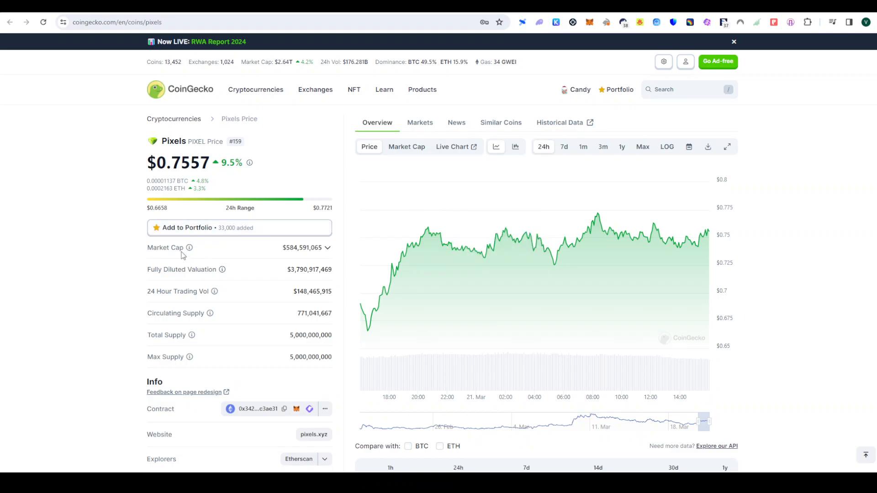
{"action": "mouse_move", "coordinate": [166, 199]}
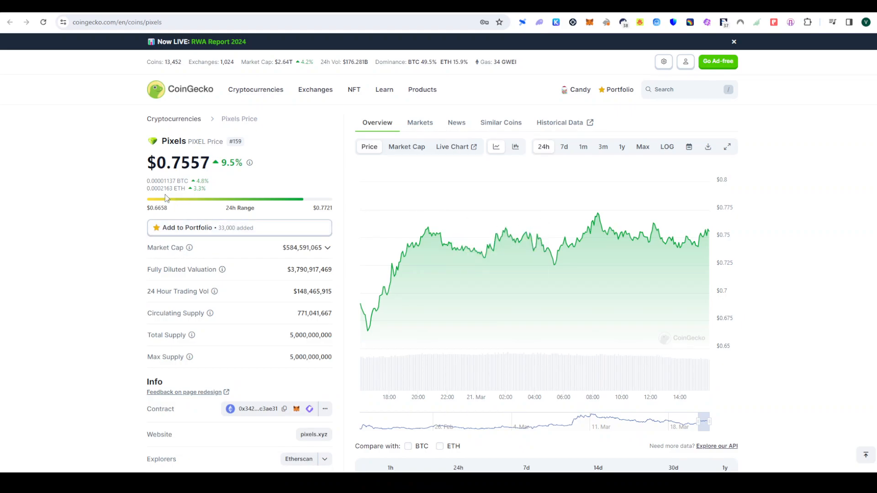
{"action": "mouse_move", "coordinate": [83, 283]}
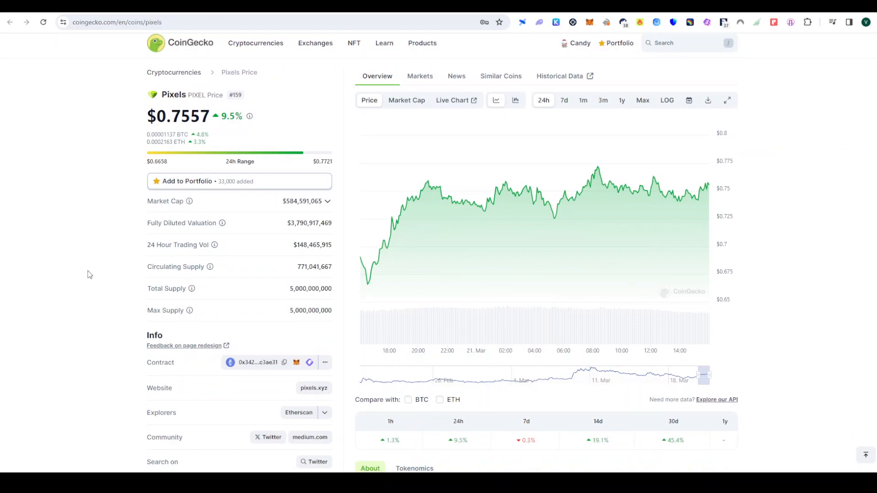
{"action": "mouse_move", "coordinate": [210, 255]}
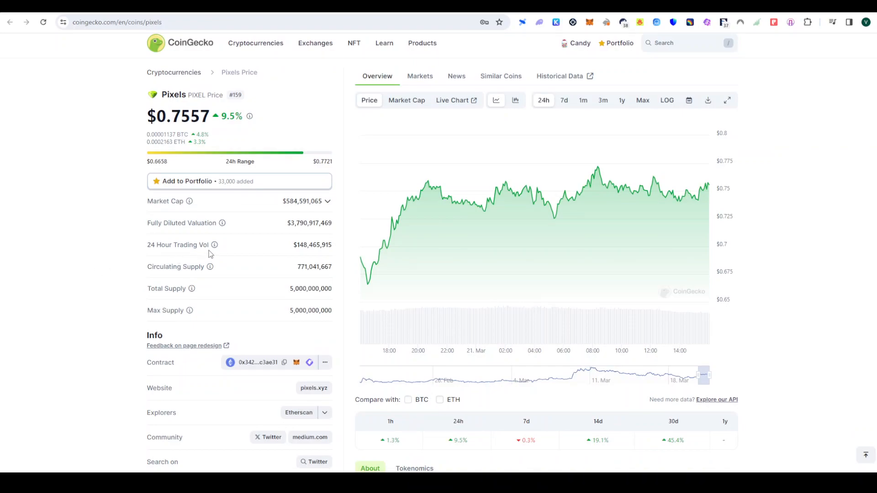
{"action": "mouse_move", "coordinate": [624, 188]}
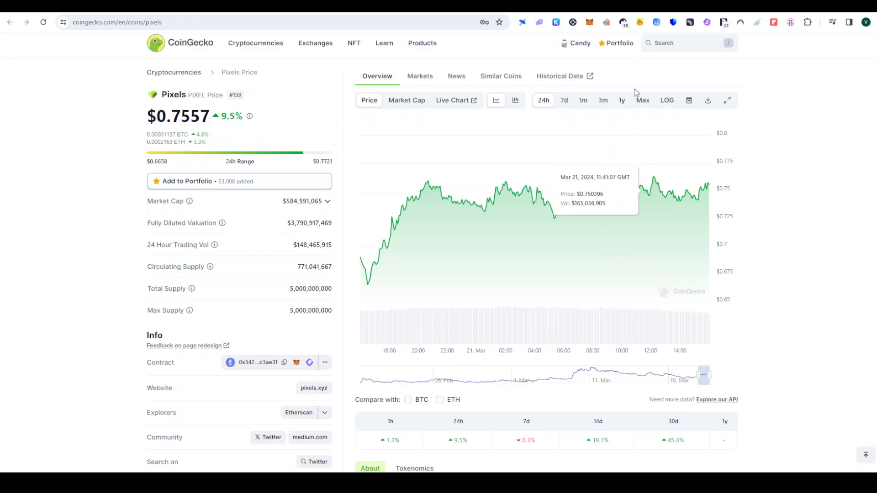
{"action": "mouse_move", "coordinate": [731, 65]}
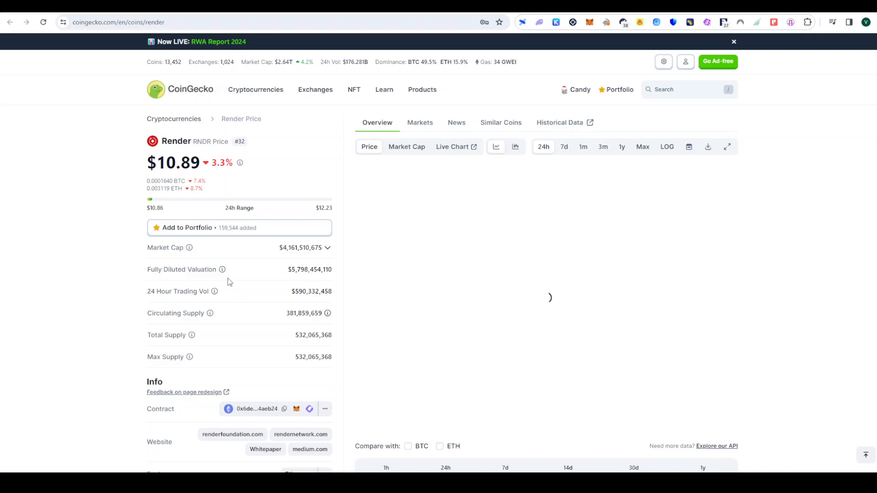
{"action": "mouse_move", "coordinate": [698, 19]}
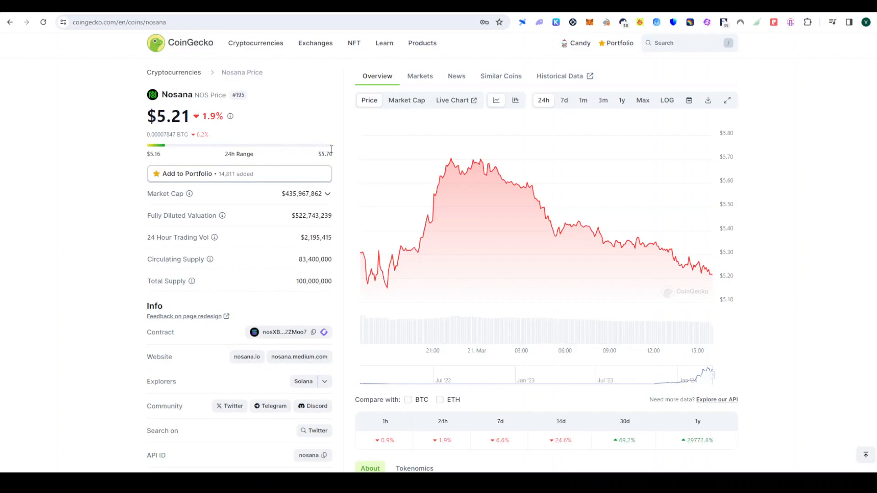
{"action": "mouse_move", "coordinate": [314, 160]}
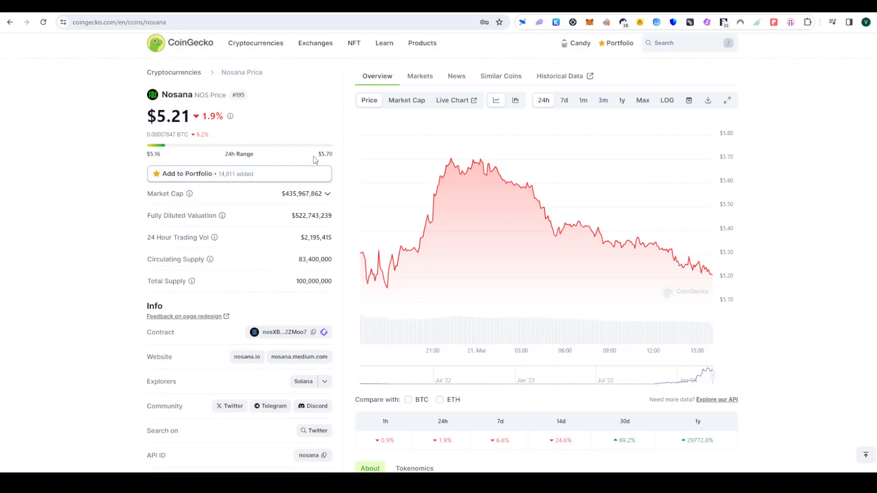
{"action": "mouse_move", "coordinate": [435, 225]}
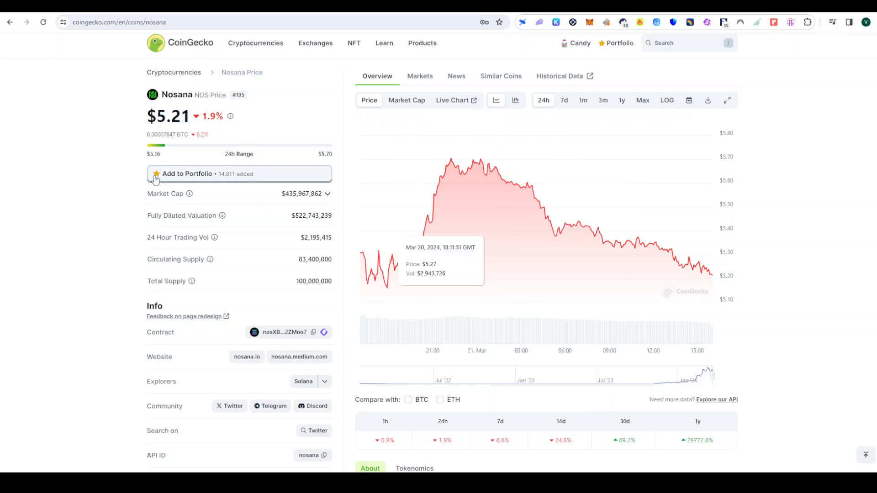
{"action": "mouse_move", "coordinate": [334, 359]}
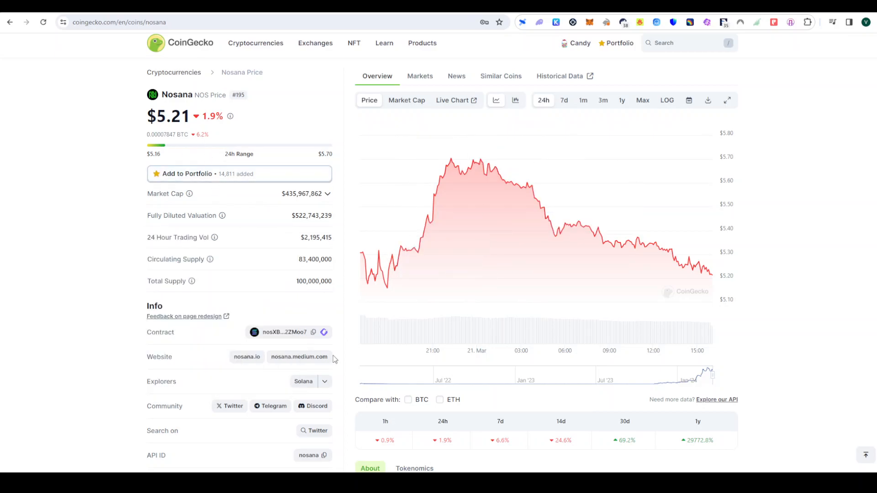
{"action": "mouse_move", "coordinate": [393, 310]}
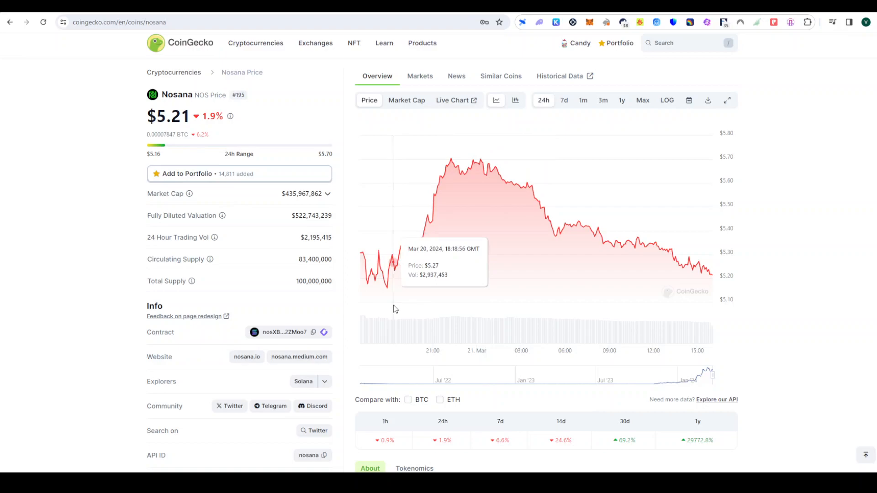
{"action": "mouse_move", "coordinate": [507, 246]}
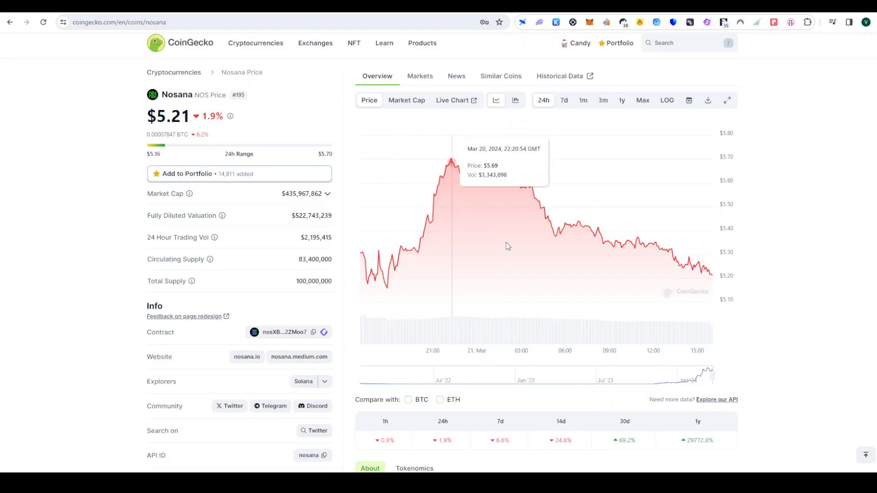
{"action": "mouse_move", "coordinate": [594, 61]}
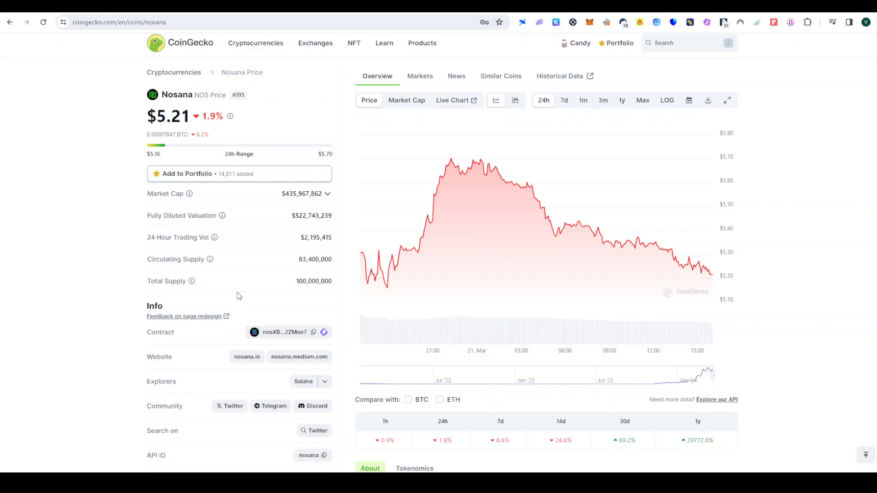
{"action": "mouse_move", "coordinate": [527, 140]}
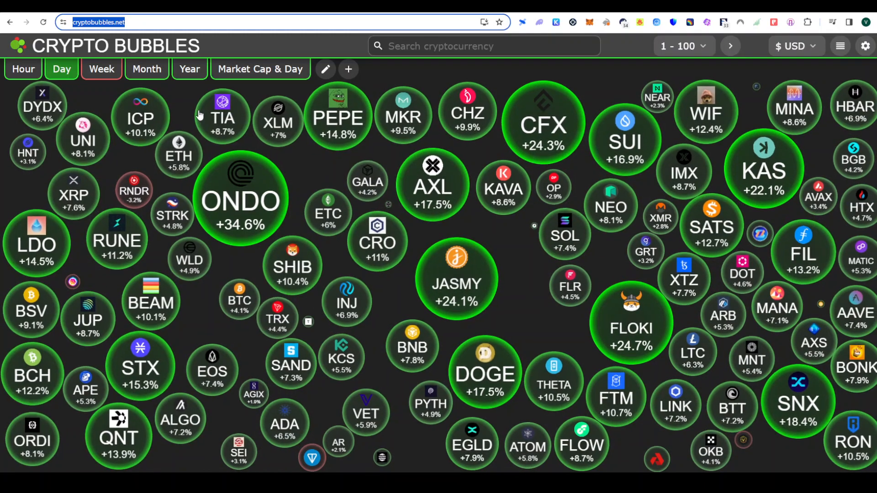
{"action": "mouse_move", "coordinate": [293, 266]}
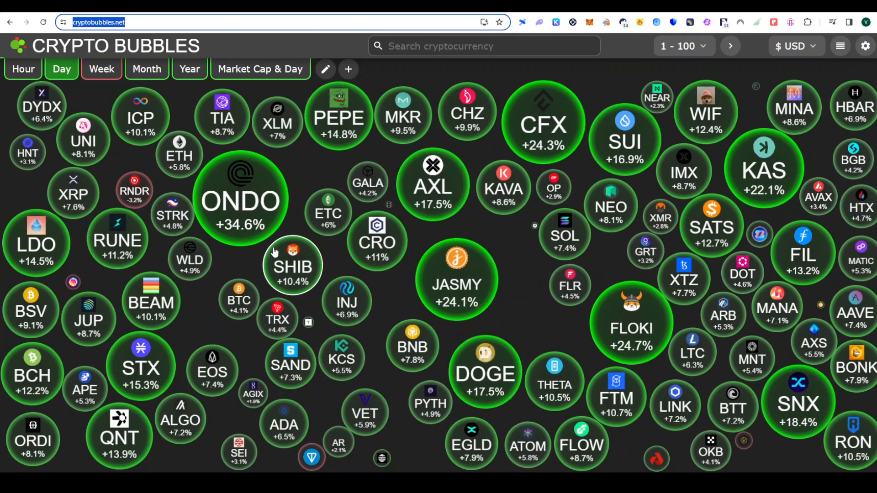